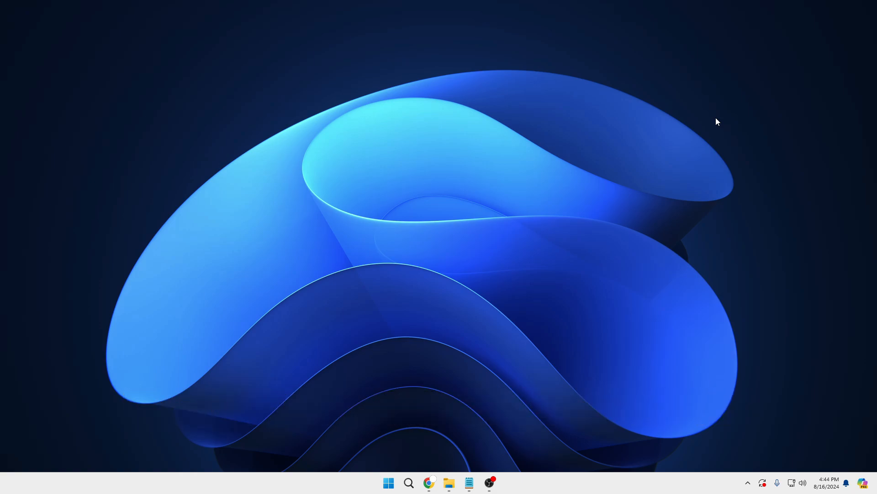
pyautogui.moveTo(705, 108)
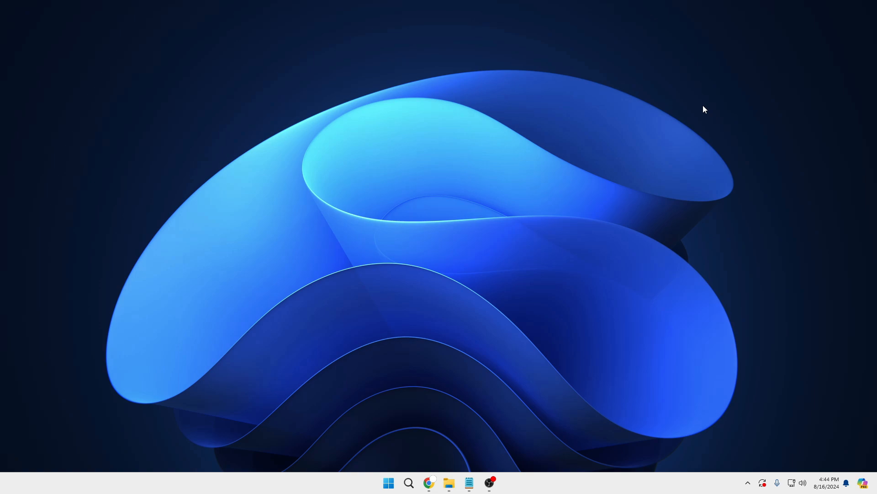
pyautogui.moveTo(642, 31)
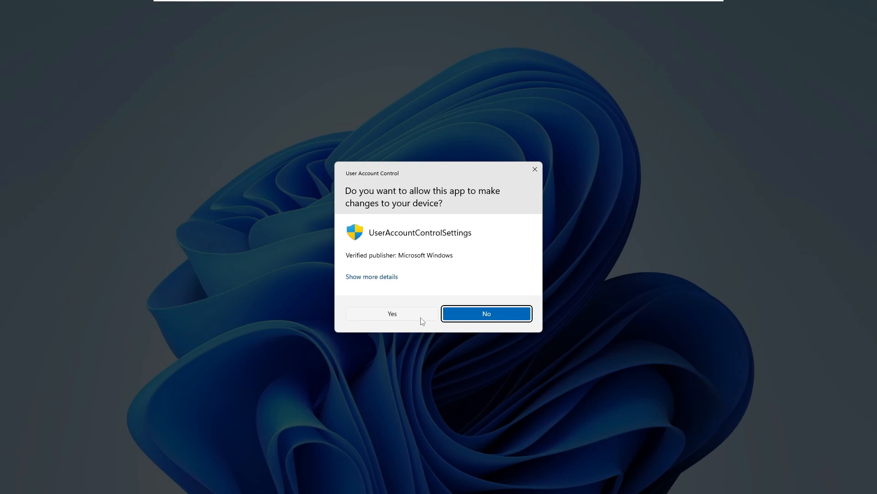
pyautogui.moveTo(425, 395)
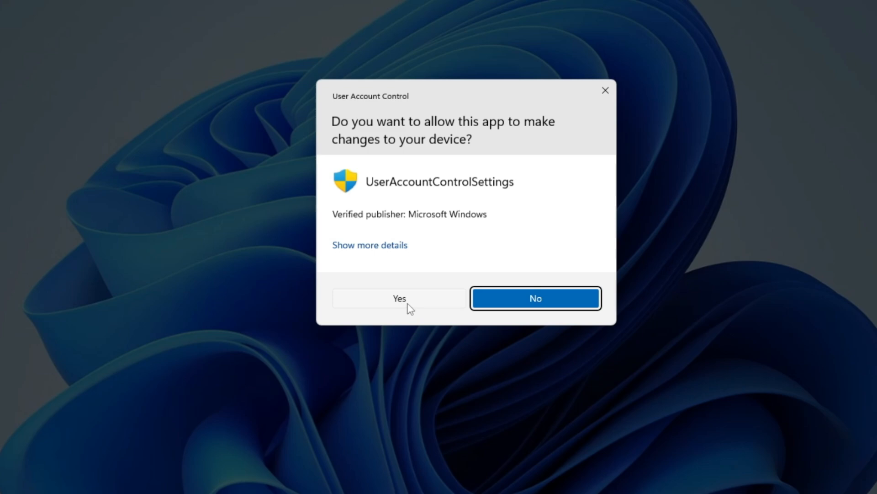
pyautogui.moveTo(411, 303)
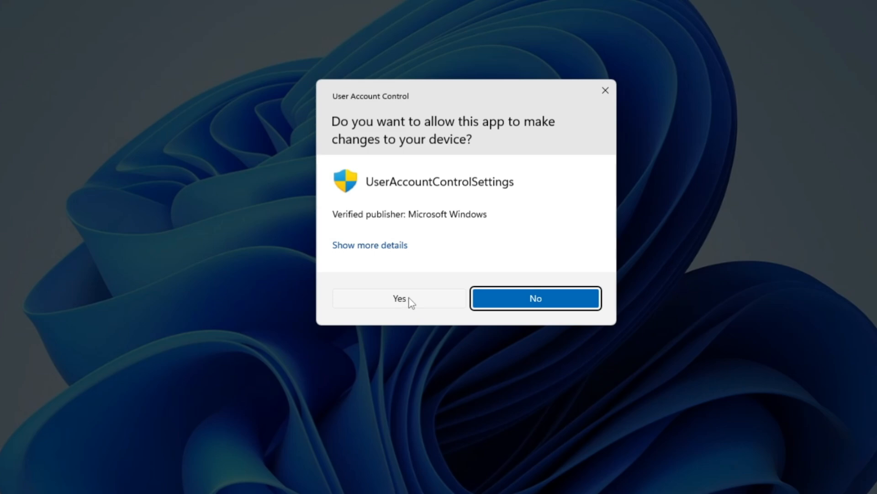
pyautogui.moveTo(370, 301)
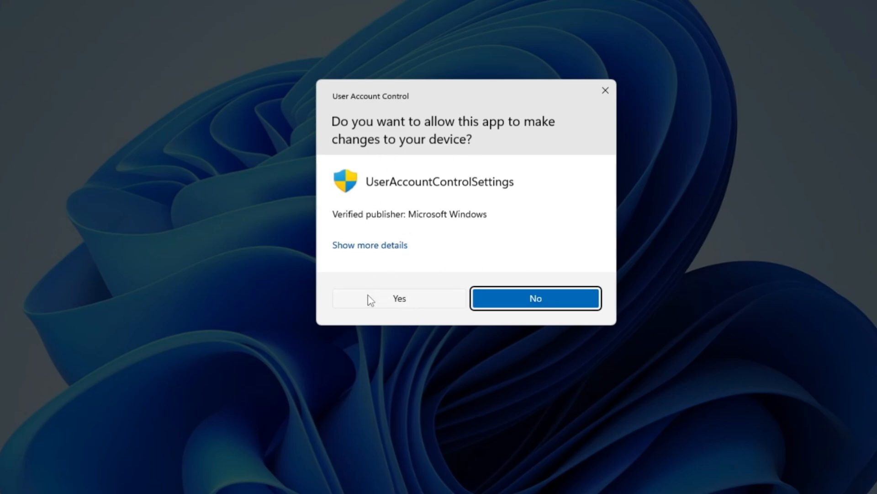
pyautogui.moveTo(411, 304)
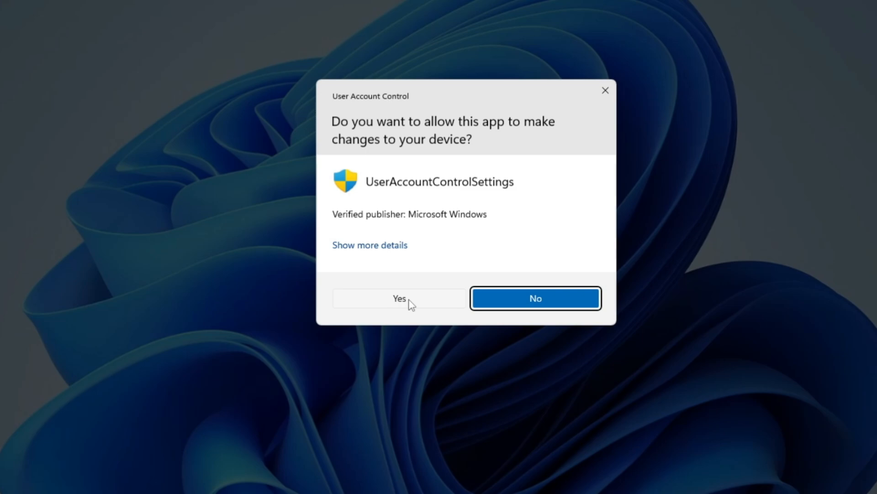
pyautogui.moveTo(402, 305)
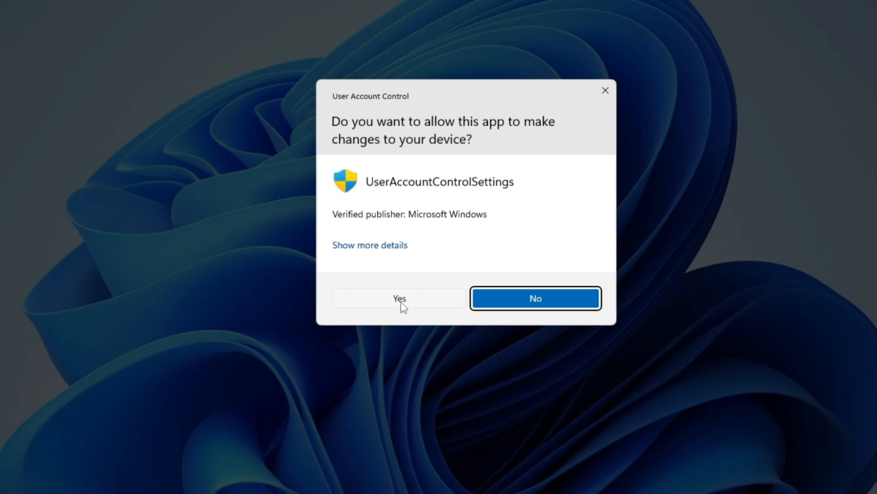
# - Allow the UAC prompt and open User Account Control settings via the 'use' search
pyautogui.click(399, 298)
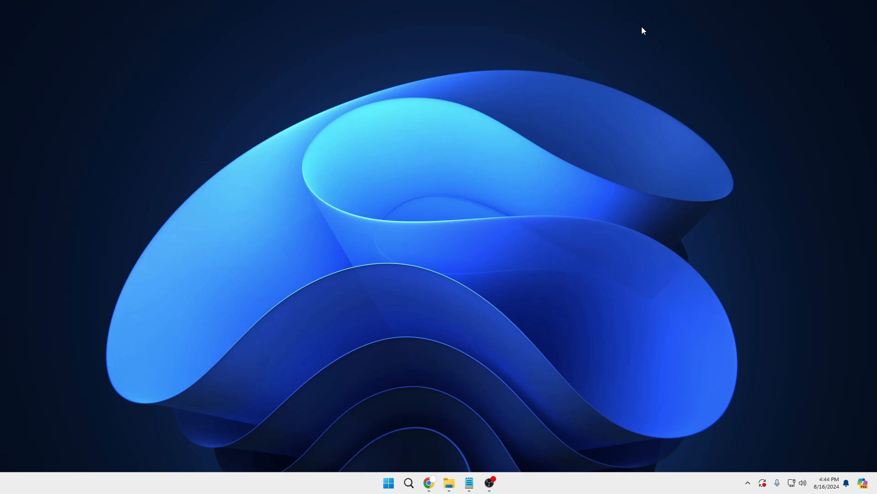
pyautogui.moveTo(458, 324)
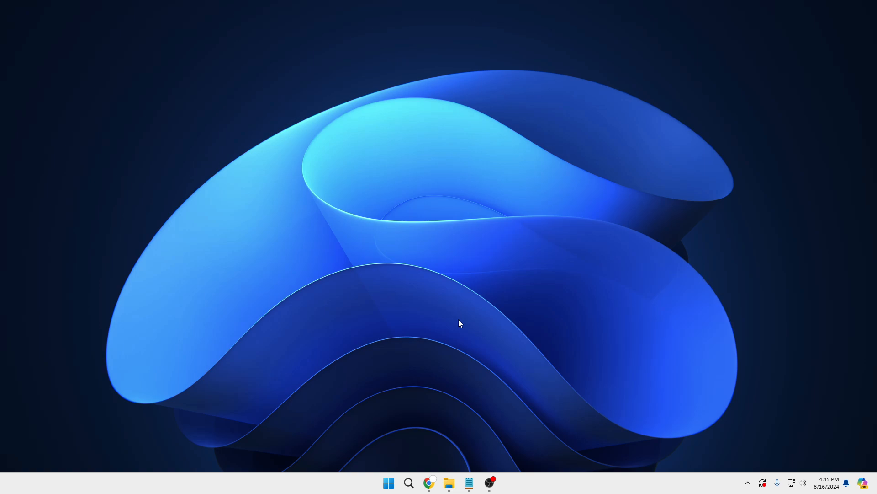
pyautogui.moveTo(417, 481)
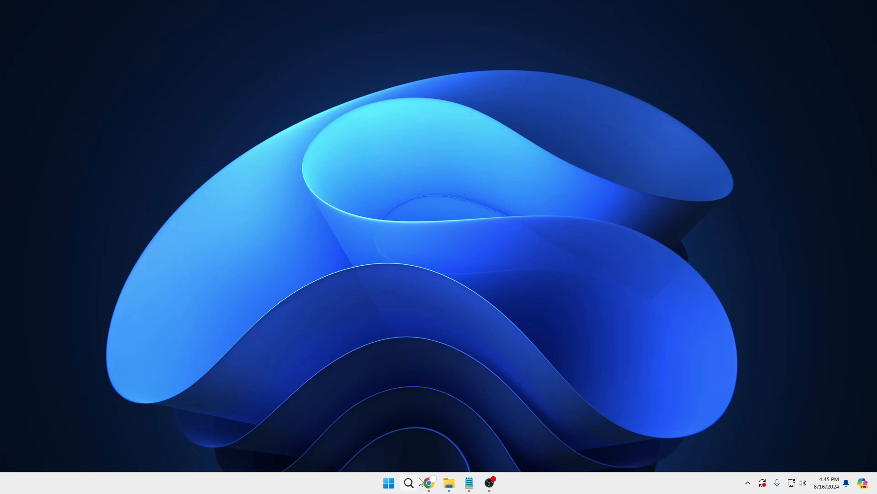
pyautogui.write('user acc')
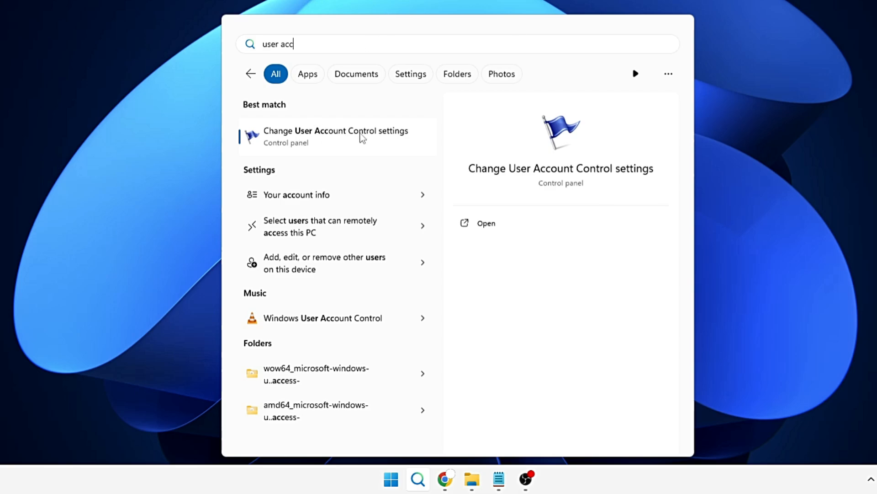
pyautogui.click(336, 136)
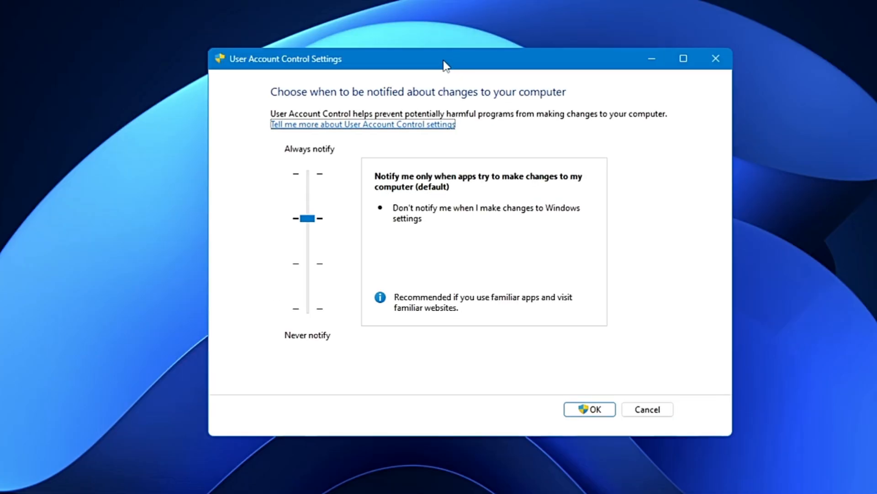
pyautogui.moveTo(309, 229)
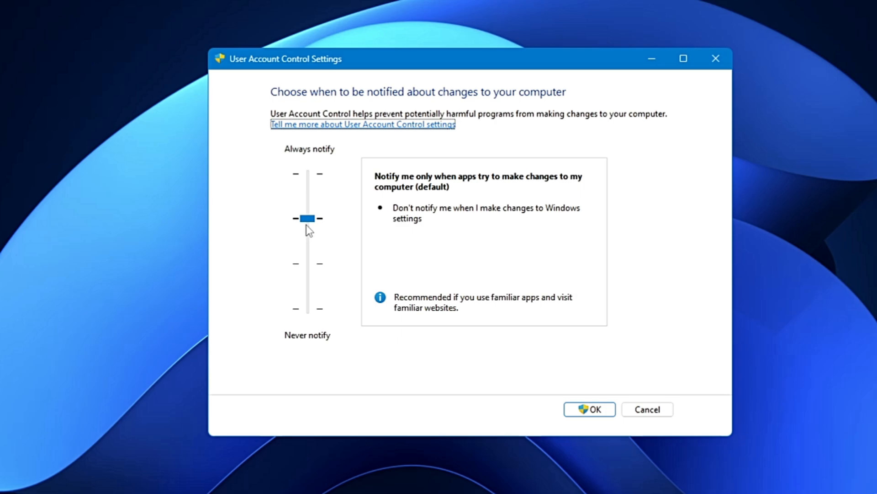
pyautogui.moveTo(304, 340)
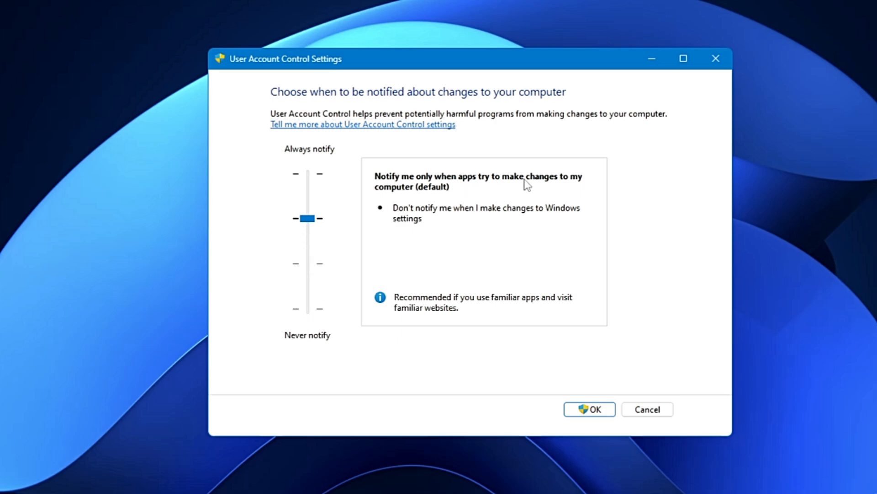
pyautogui.moveTo(348, 273)
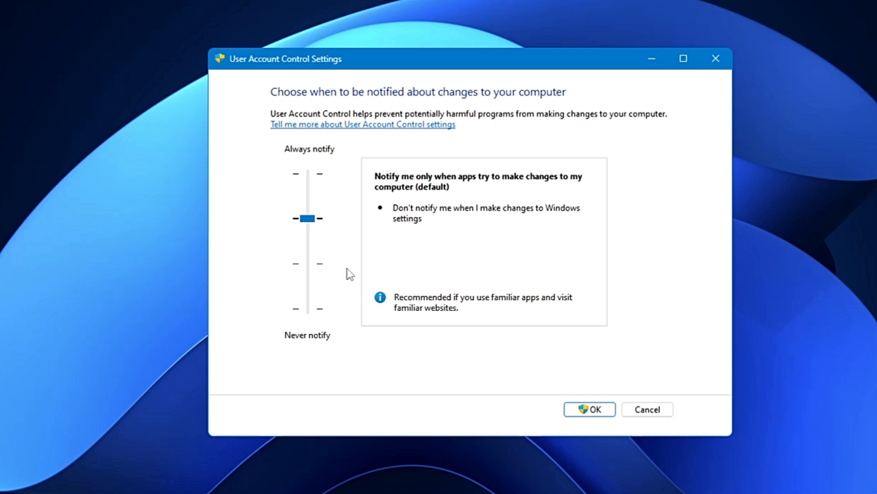
pyautogui.moveTo(308, 317)
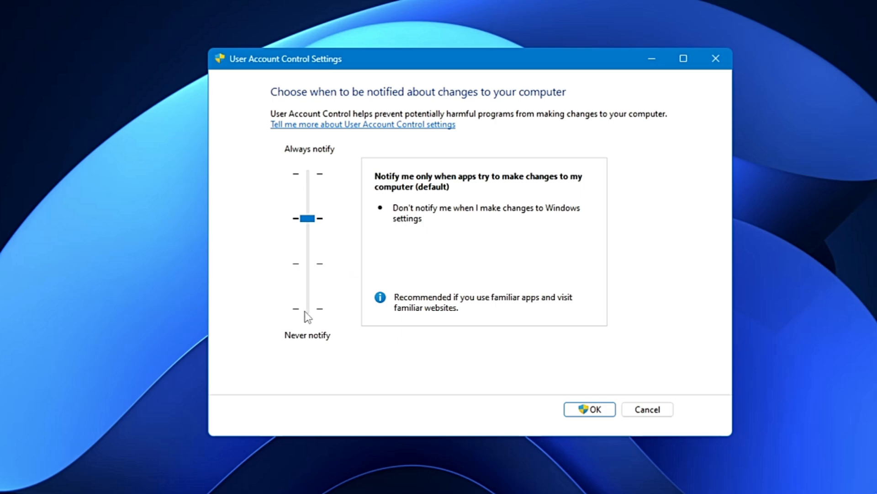
# - Try Never notify, restore the default notification level and confirm with OK
pyautogui.moveTo(309, 217); pyautogui.dragTo(308, 308)
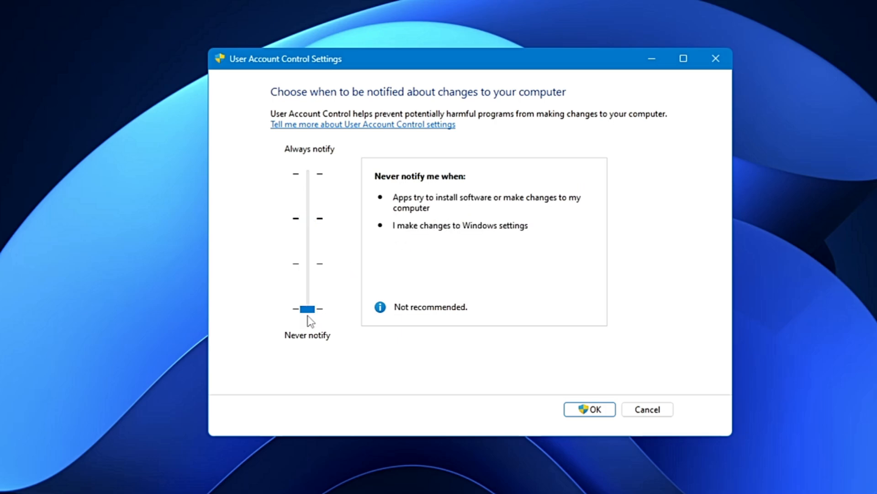
pyautogui.moveTo(458, 183)
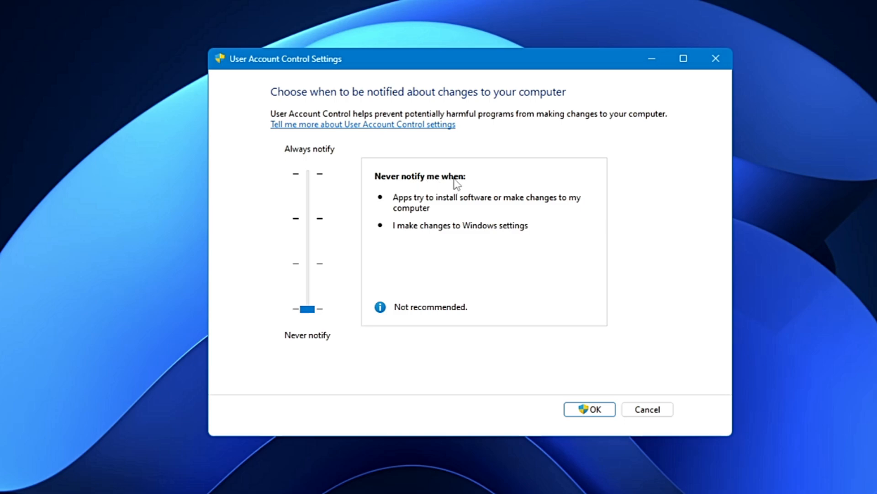
pyautogui.moveTo(499, 209)
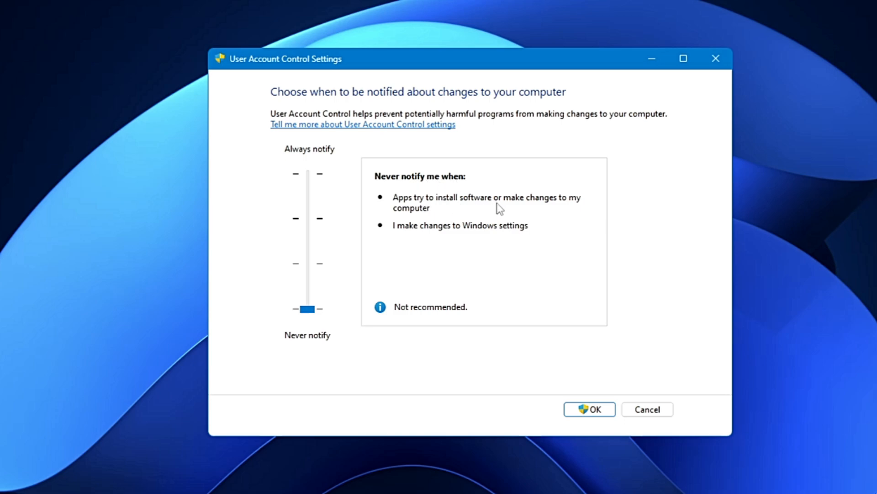
pyautogui.moveTo(425, 232)
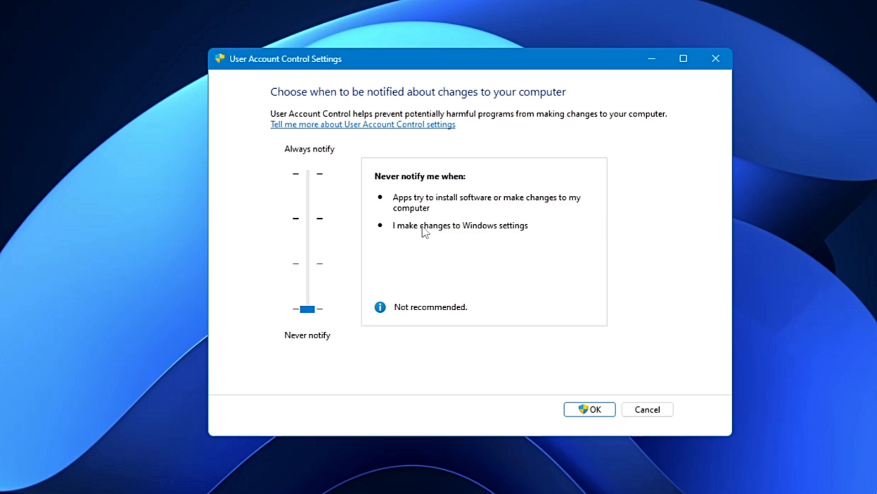
pyautogui.moveTo(518, 234)
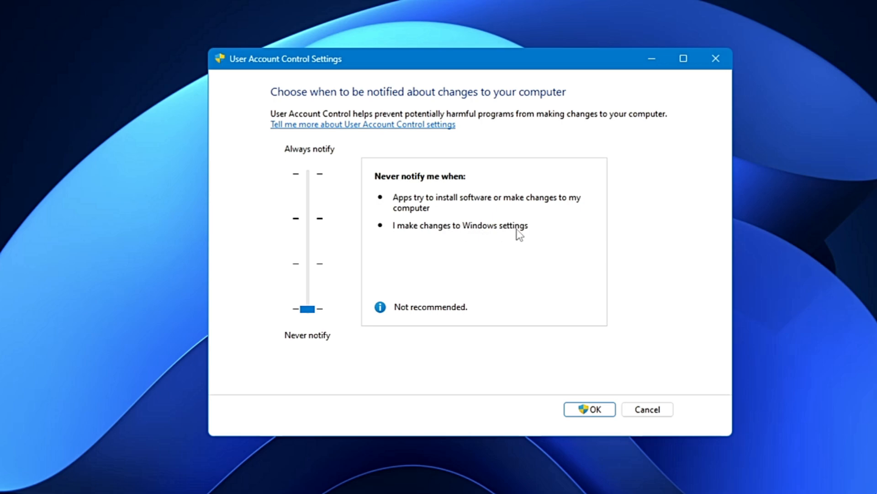
pyautogui.moveTo(513, 235)
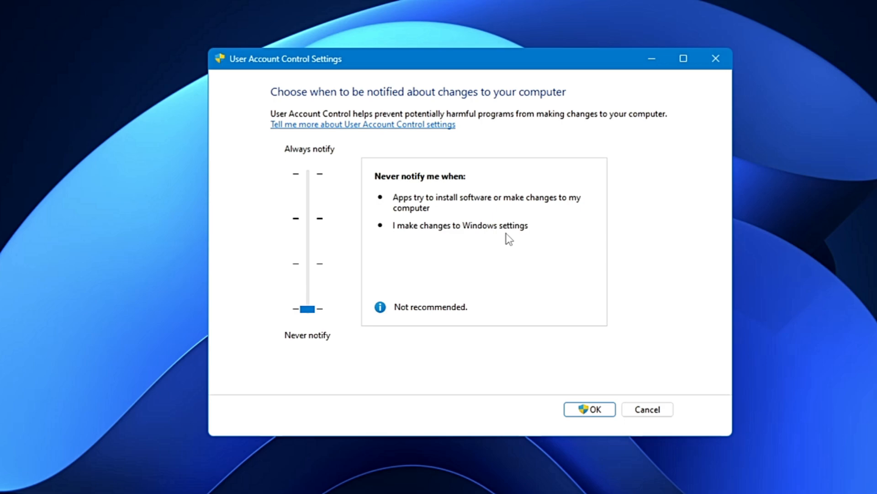
pyautogui.moveTo(324, 228)
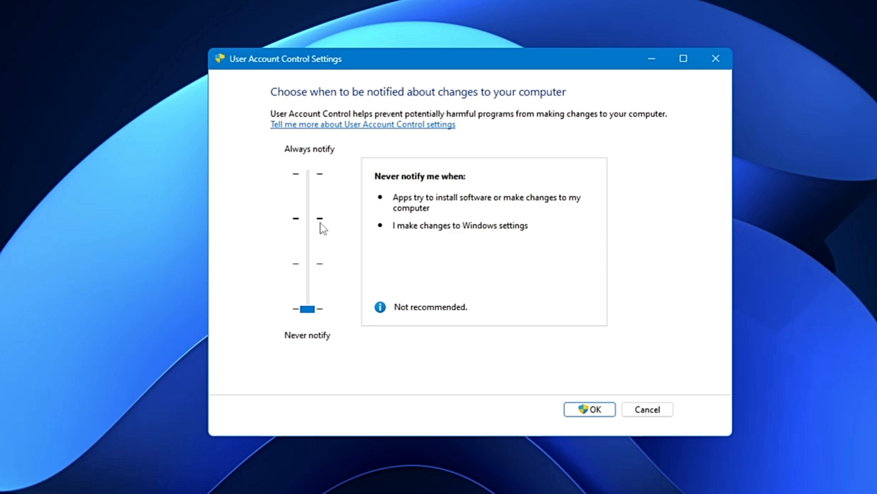
pyautogui.moveTo(307, 308); pyautogui.dragTo(308, 219)
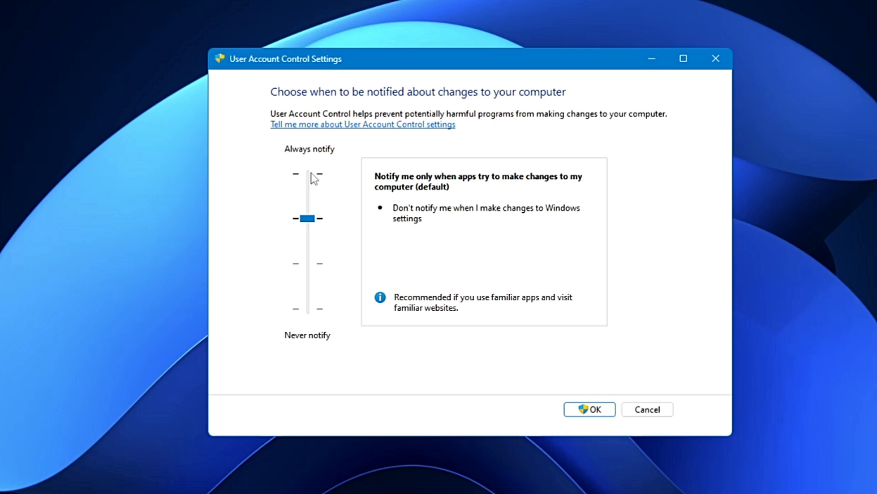
pyautogui.moveTo(307, 153)
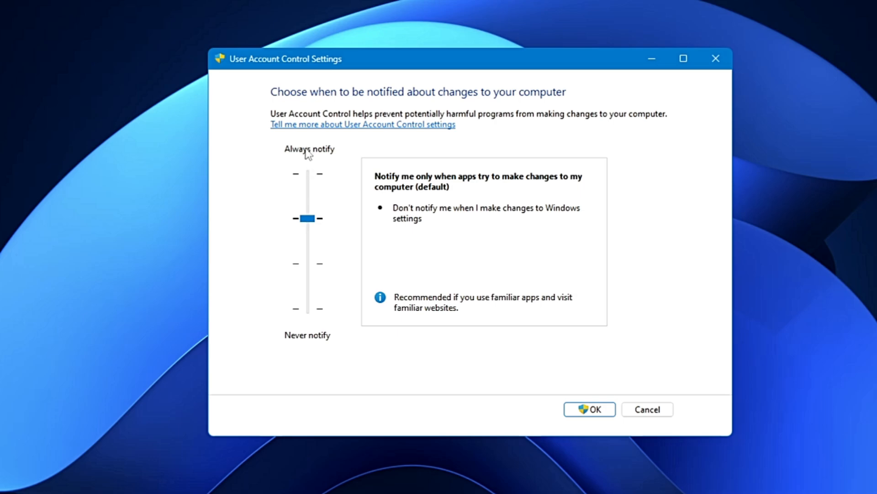
pyautogui.click(589, 409)
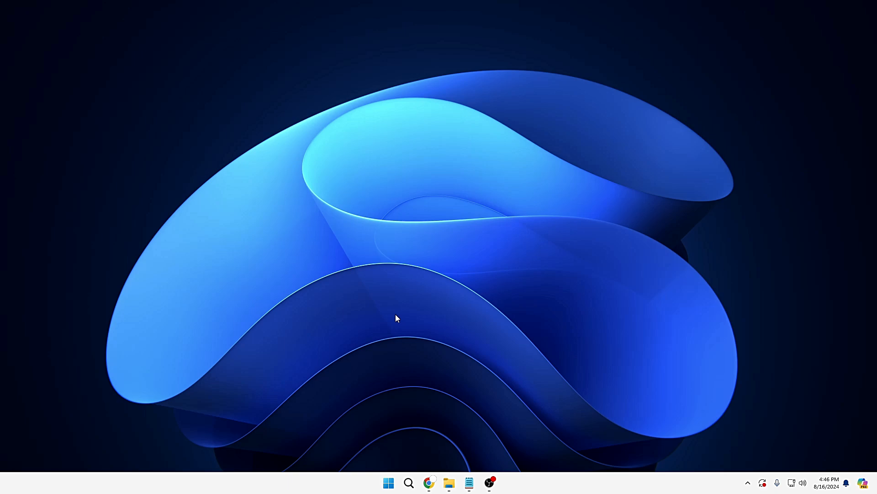
pyautogui.moveTo(397, 322)
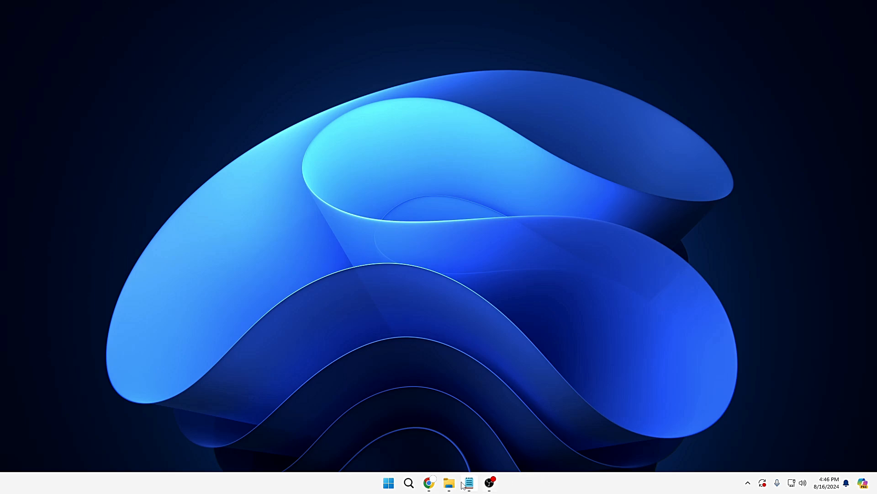
# - Select WizTree64 in the downloads folder and bring up the folder's View options
pyautogui.click(449, 483)
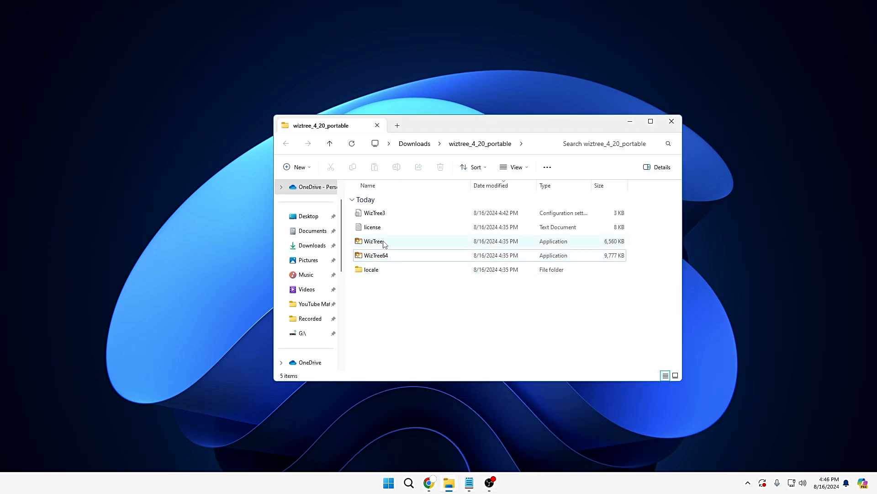
pyautogui.click(373, 255)
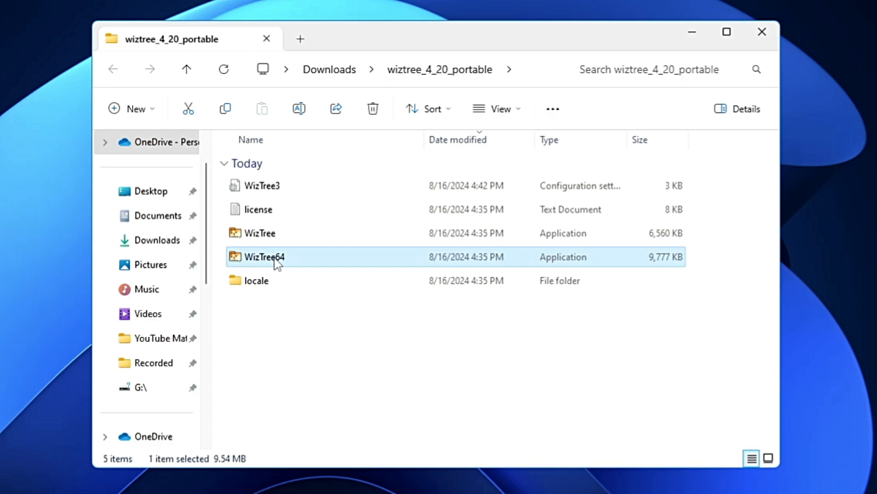
pyautogui.moveTo(258, 256)
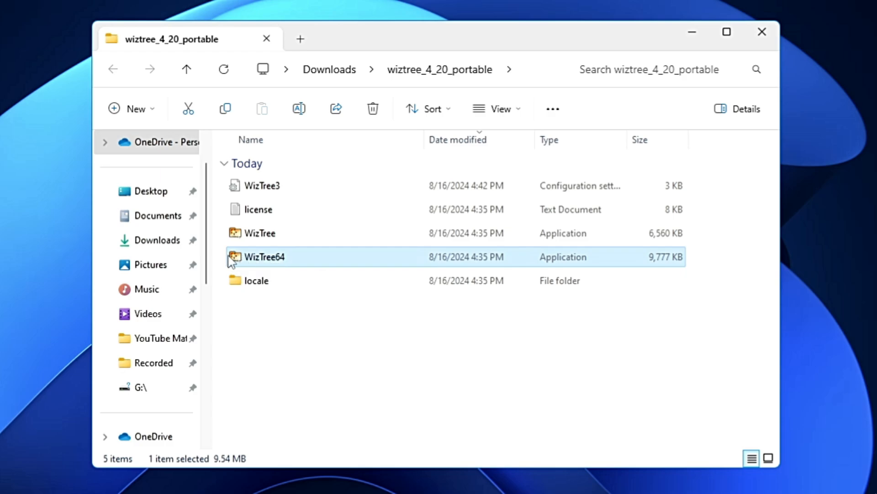
pyautogui.moveTo(264, 256)
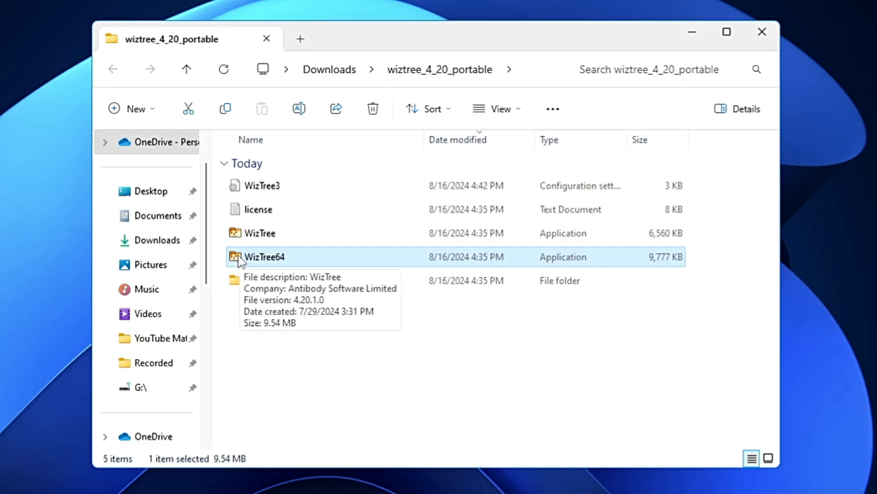
pyautogui.moveTo(219, 255)
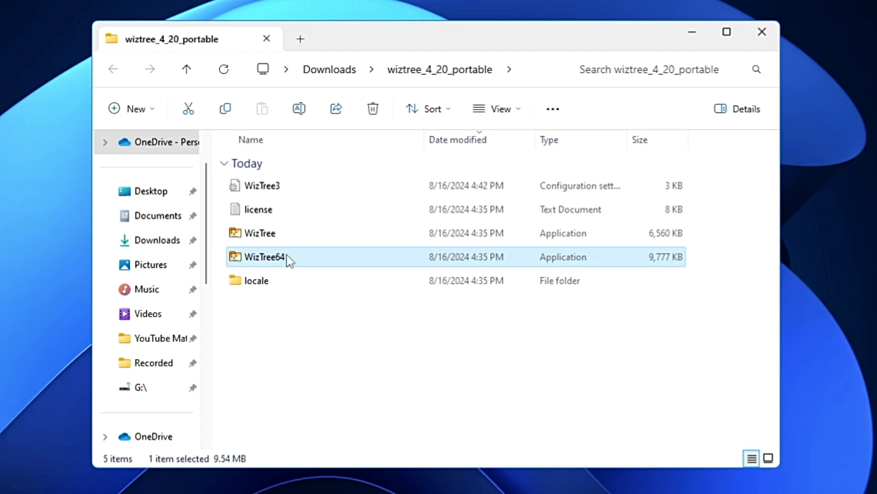
pyautogui.moveTo(273, 263)
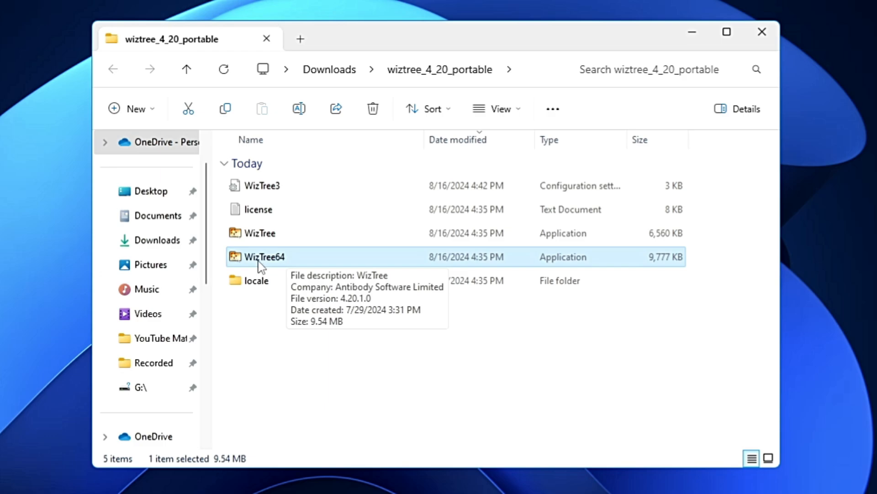
pyautogui.moveTo(281, 264)
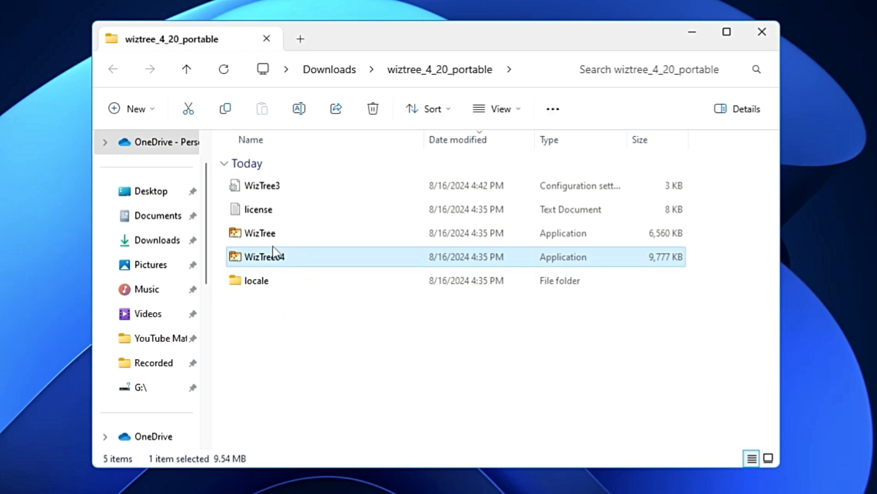
pyautogui.moveTo(278, 262)
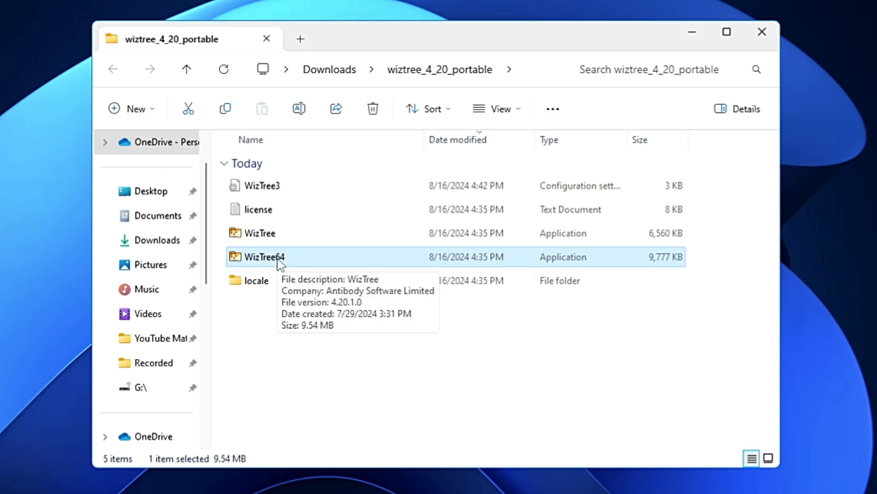
pyautogui.moveTo(392, 164)
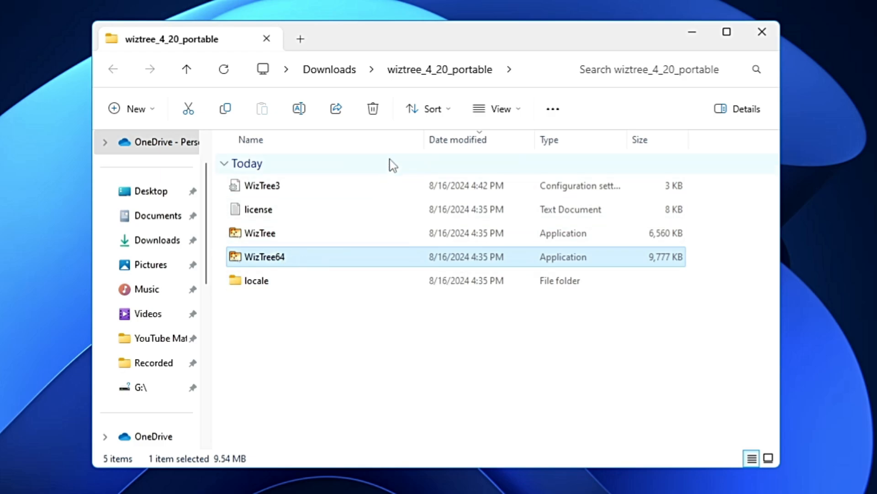
pyautogui.moveTo(520, 118)
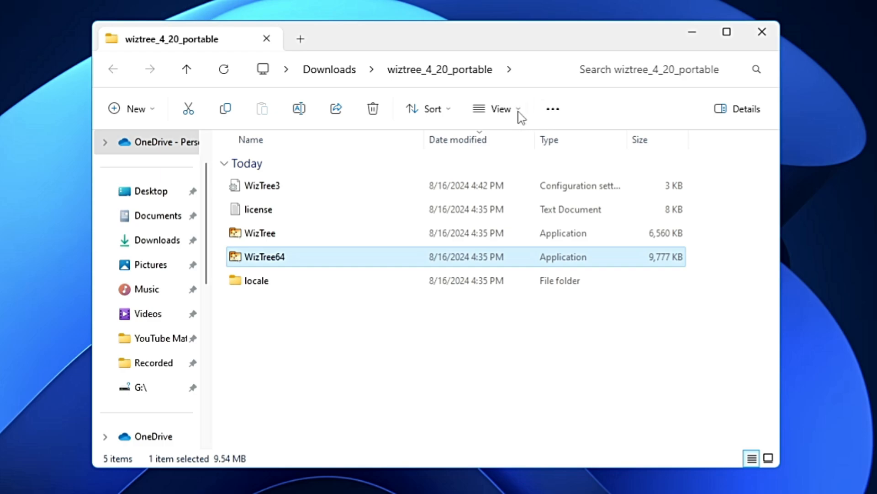
pyautogui.click(495, 109)
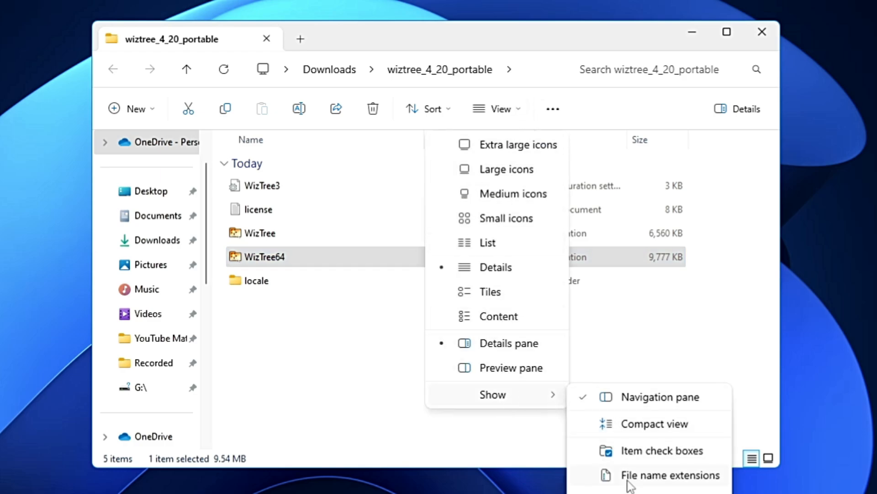
pyautogui.moveTo(671, 474)
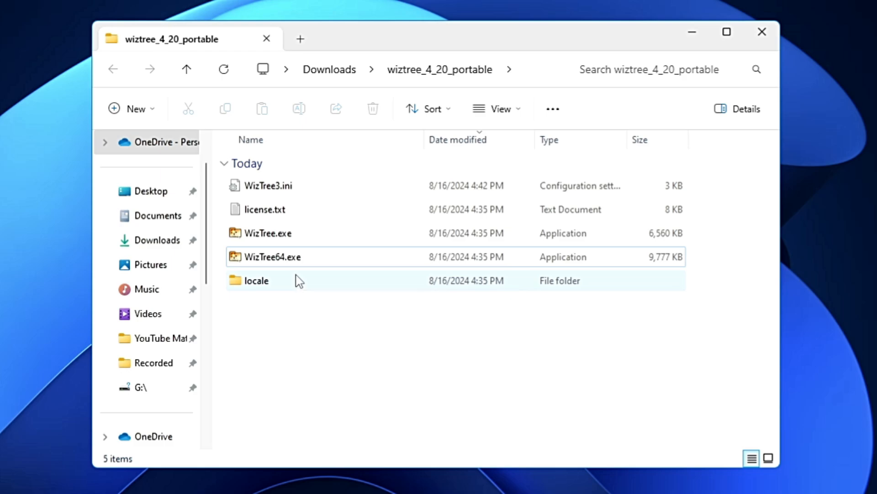
pyautogui.moveTo(272, 256)
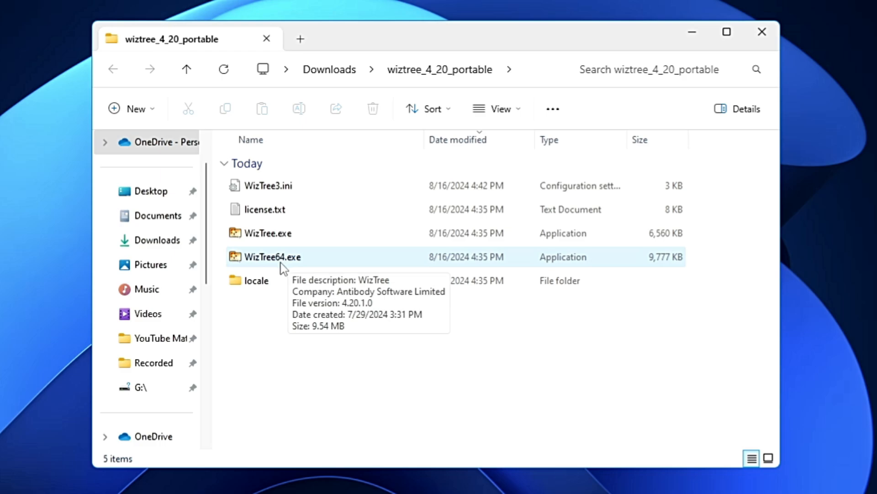
pyautogui.moveTo(264, 285)
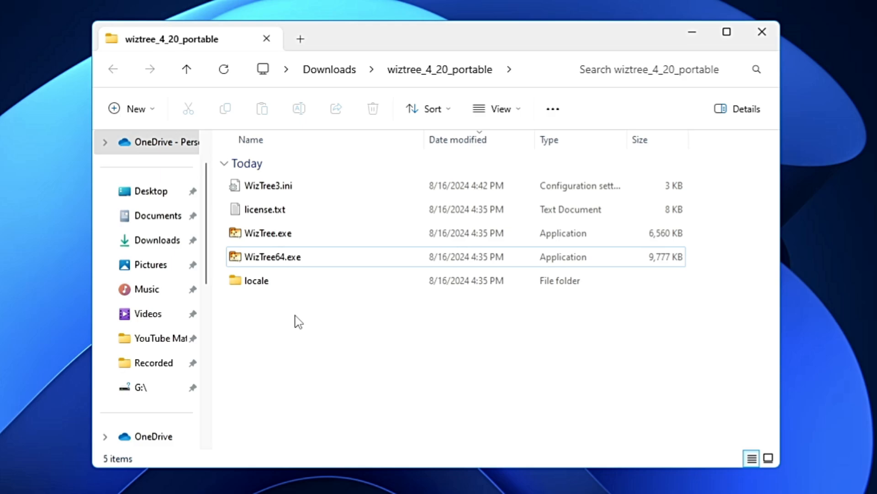
pyautogui.moveTo(291, 326)
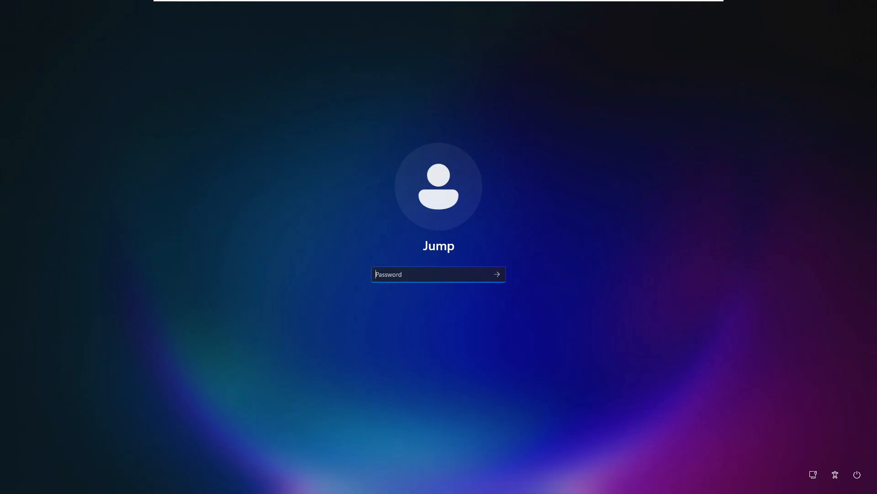
# - Enter the password, dismiss the incorrect-password message and sign in on the retry
pyautogui.write('•')
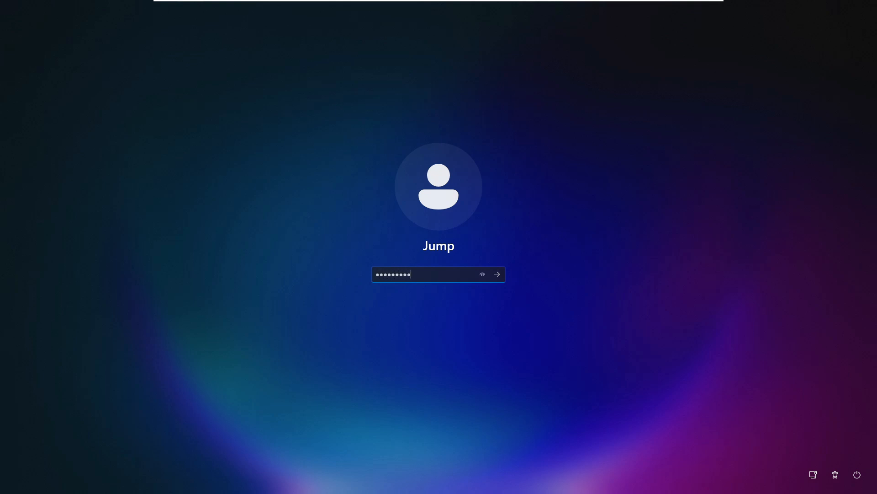
pyautogui.click(496, 274)
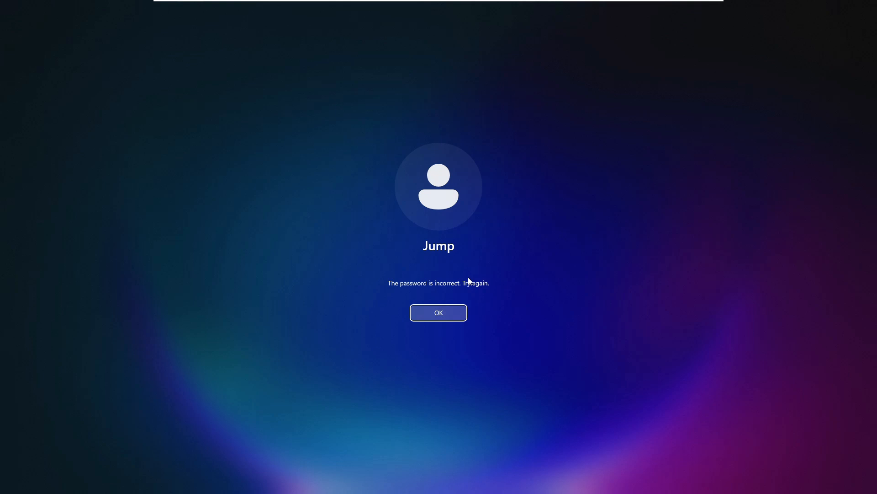
pyautogui.click(438, 312)
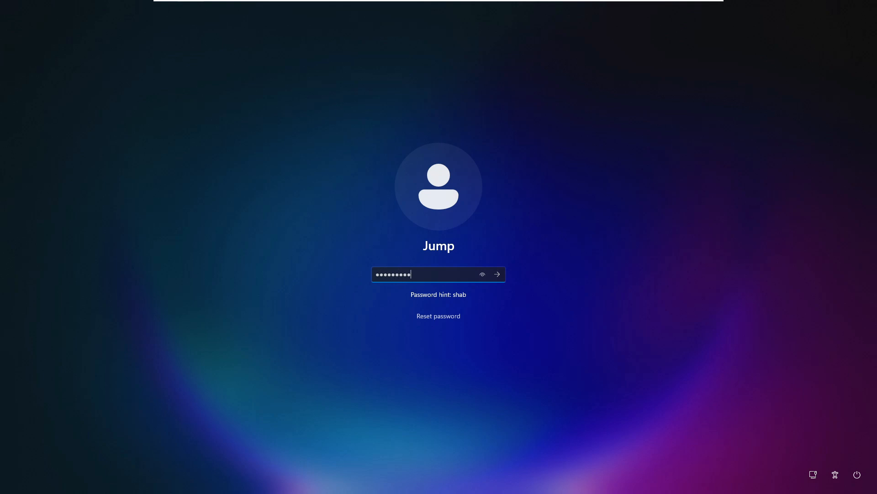
pyautogui.click(496, 274)
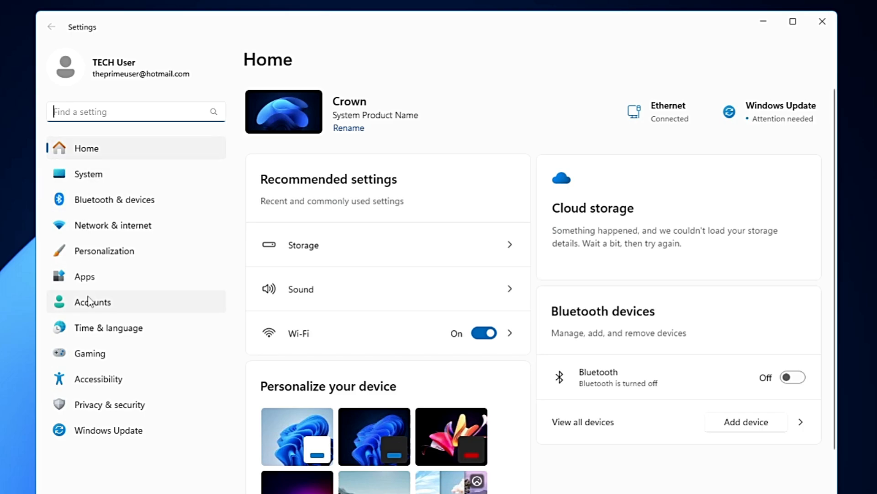
# - Go to Accounts > Sign-in options and expand the Password row showing its change option
pyautogui.click(91, 302)
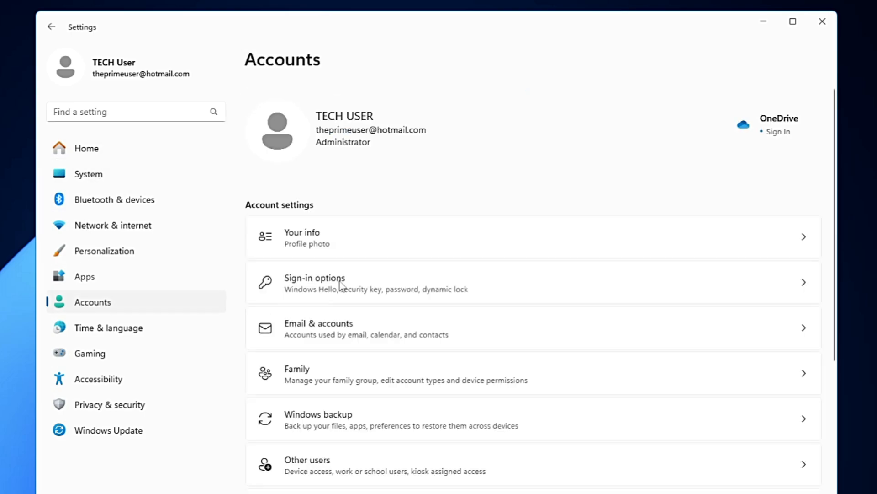
pyautogui.moveTo(335, 293)
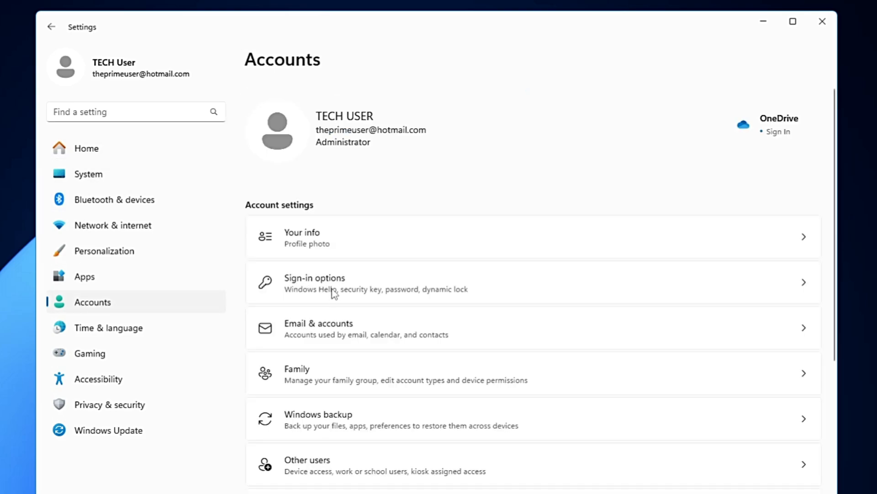
pyautogui.click(315, 283)
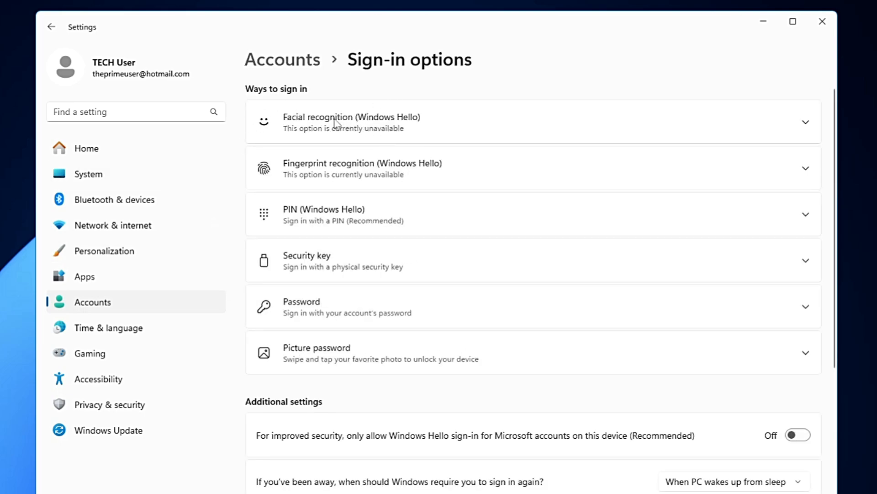
pyautogui.moveTo(326, 175)
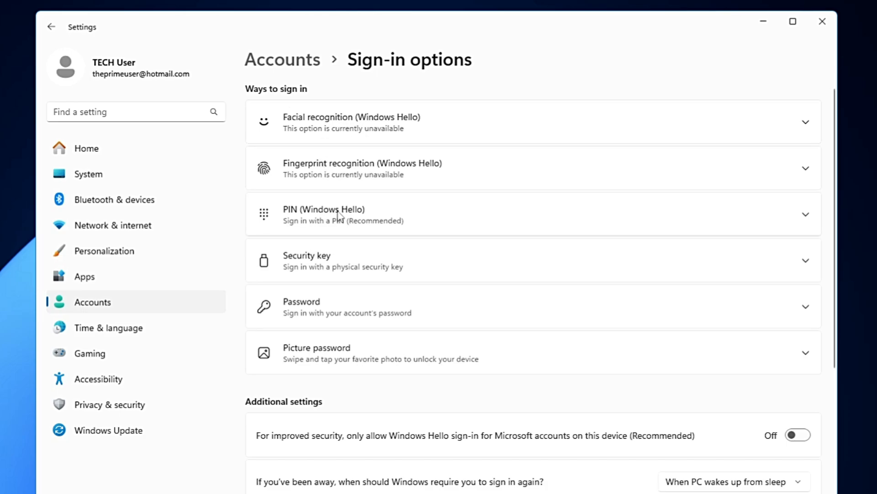
pyautogui.moveTo(353, 265)
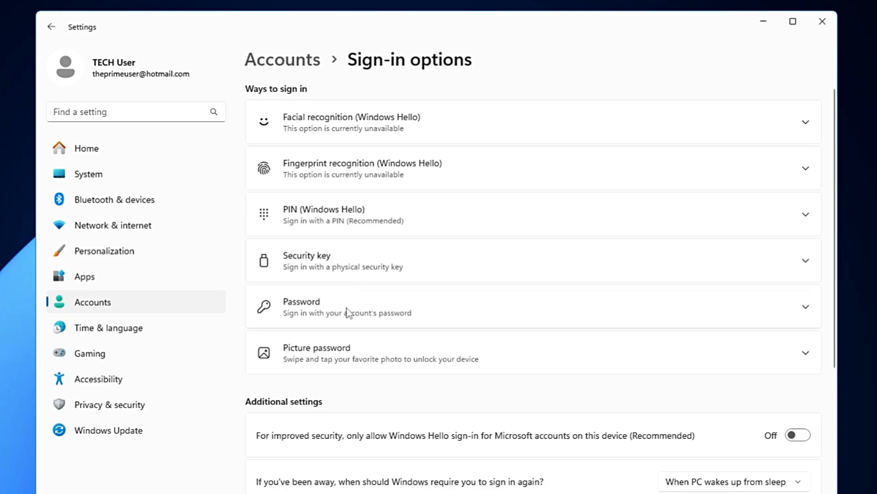
pyautogui.moveTo(417, 299)
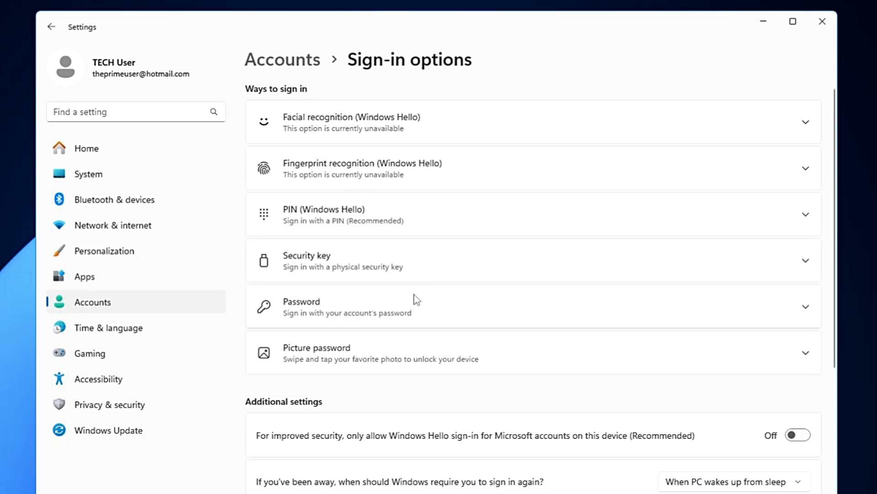
pyautogui.click(532, 306)
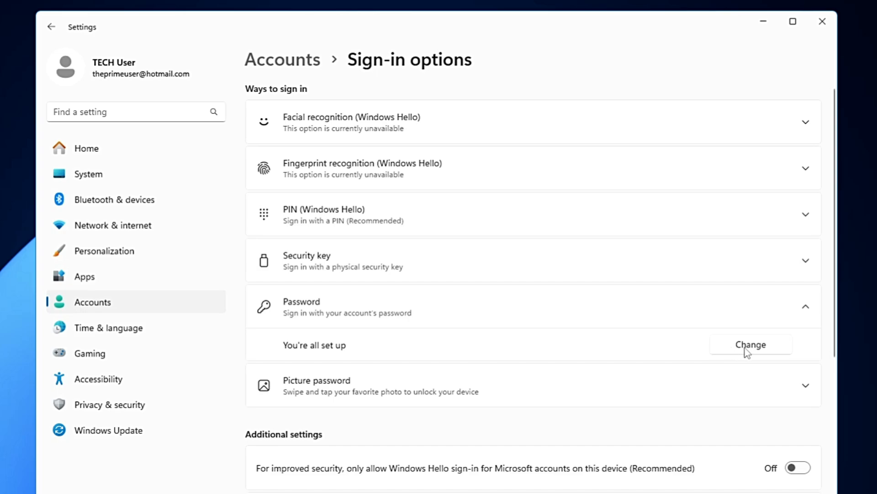
pyautogui.moveTo(752, 354)
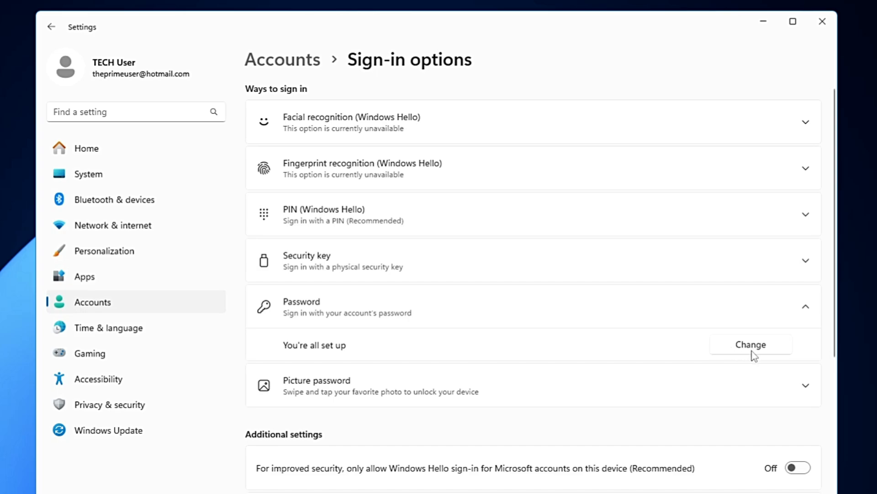
pyautogui.moveTo(746, 362)
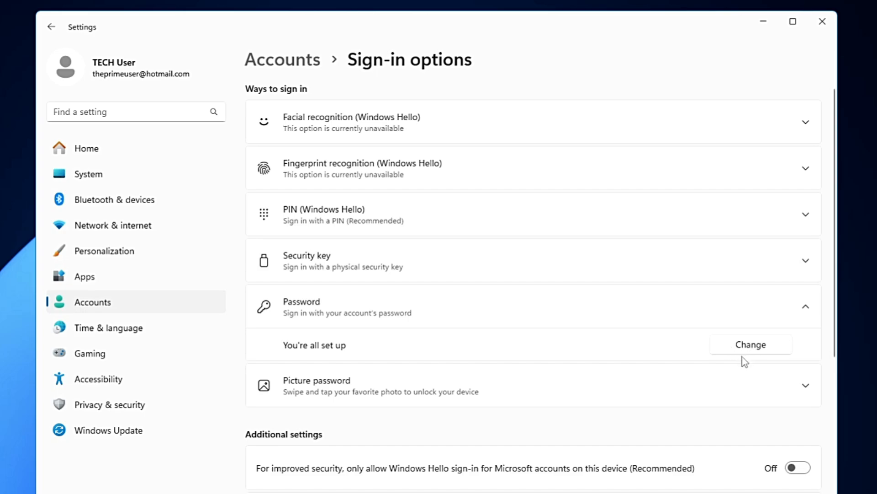
pyautogui.click(750, 345)
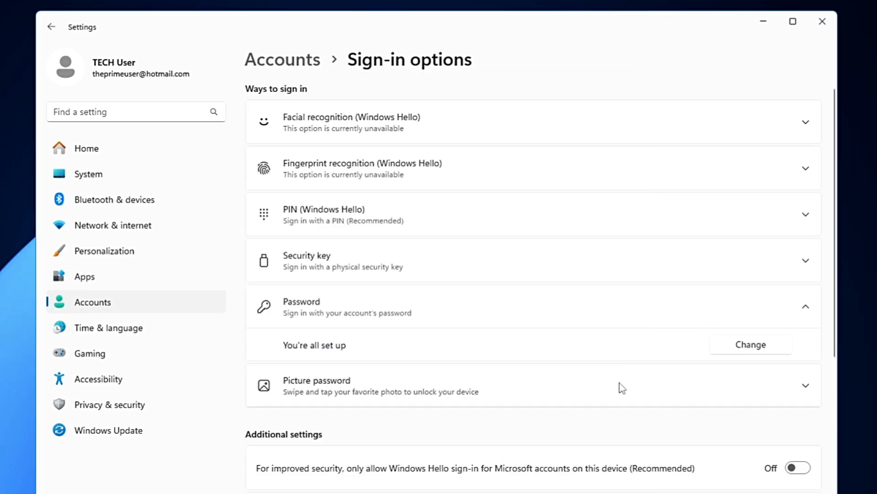
pyautogui.moveTo(615, 397)
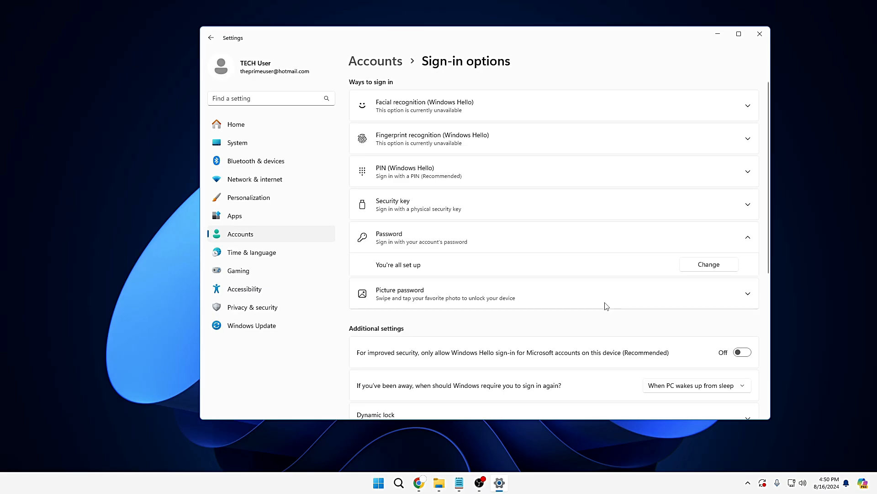
pyautogui.moveTo(604, 308)
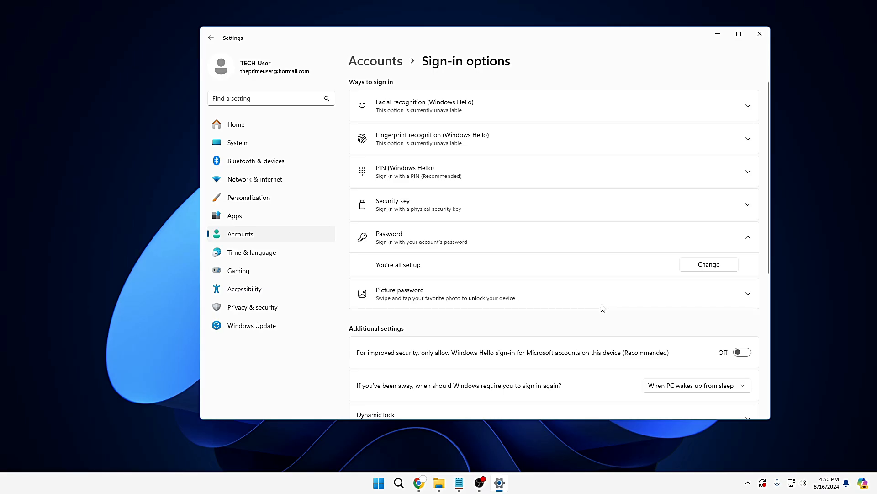
# - Close Settings and open Virus & threat protection from a 'virus' search
pyautogui.click(759, 33)
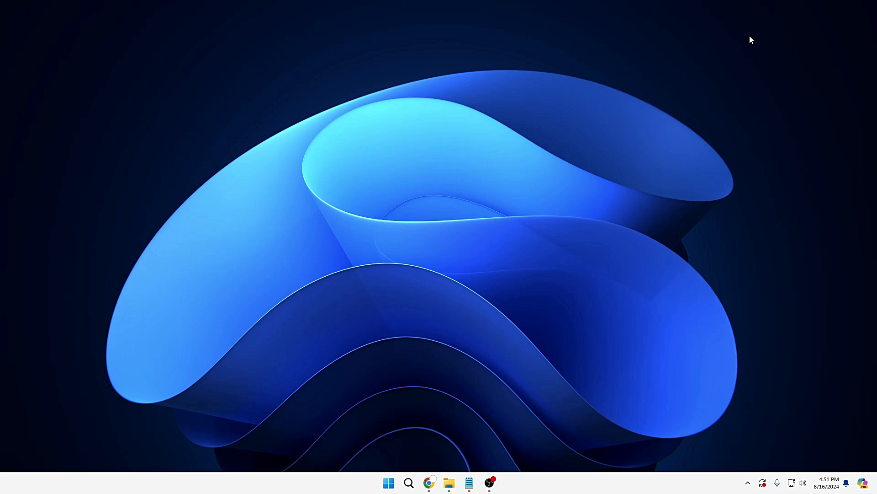
pyautogui.click(409, 483)
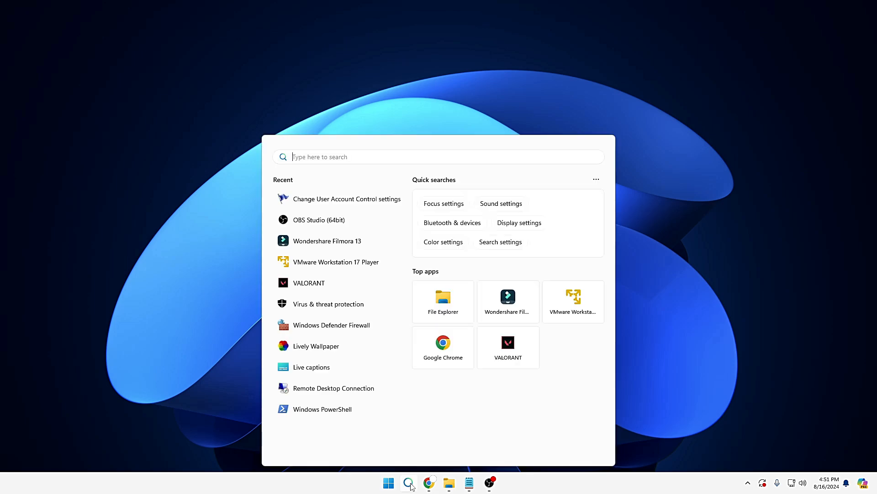
pyautogui.write('virus')
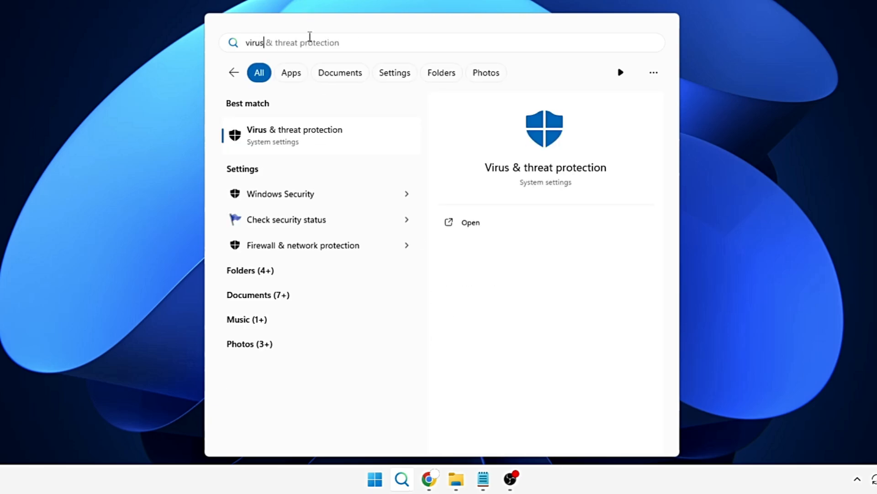
pyautogui.click(294, 134)
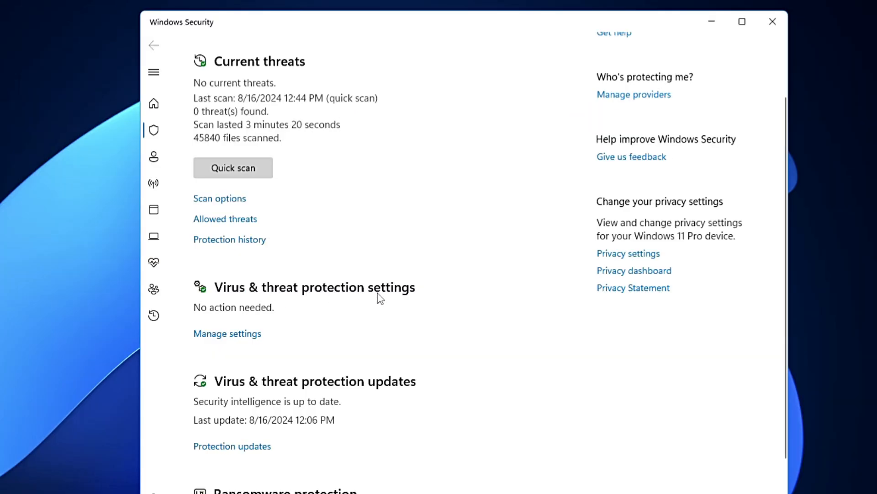
pyautogui.click(228, 333)
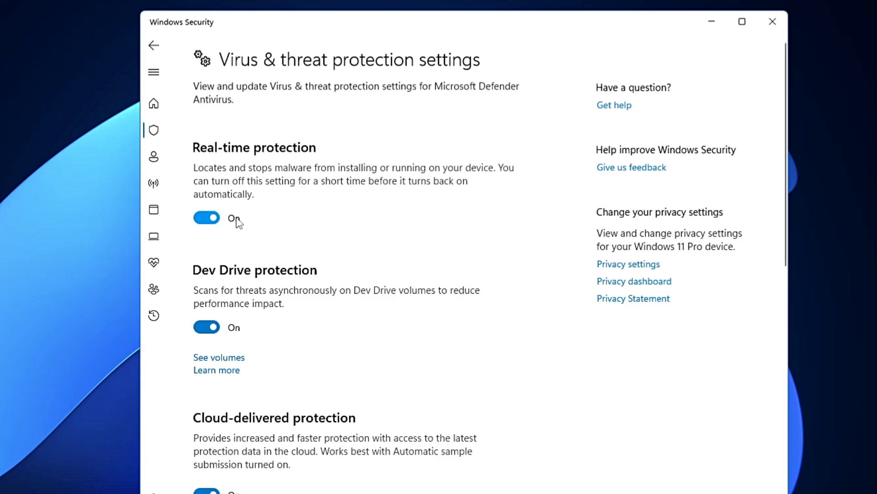
pyautogui.scroll(-3)
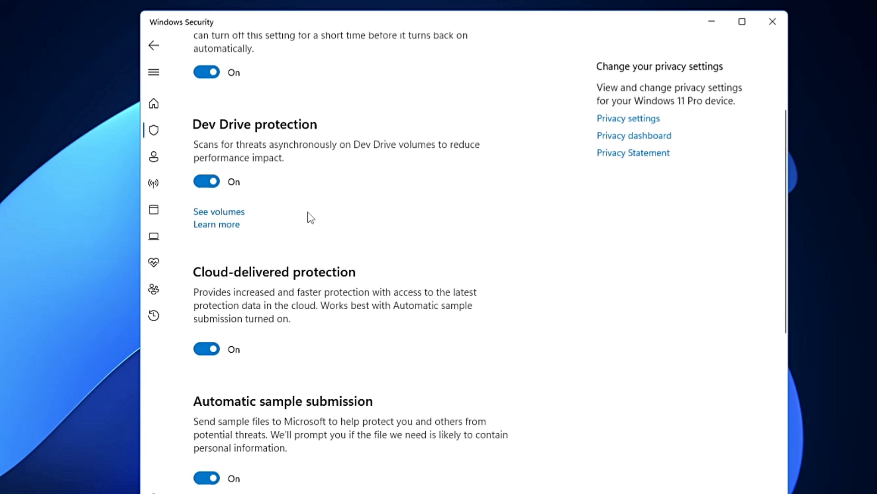
pyautogui.scroll(-3)
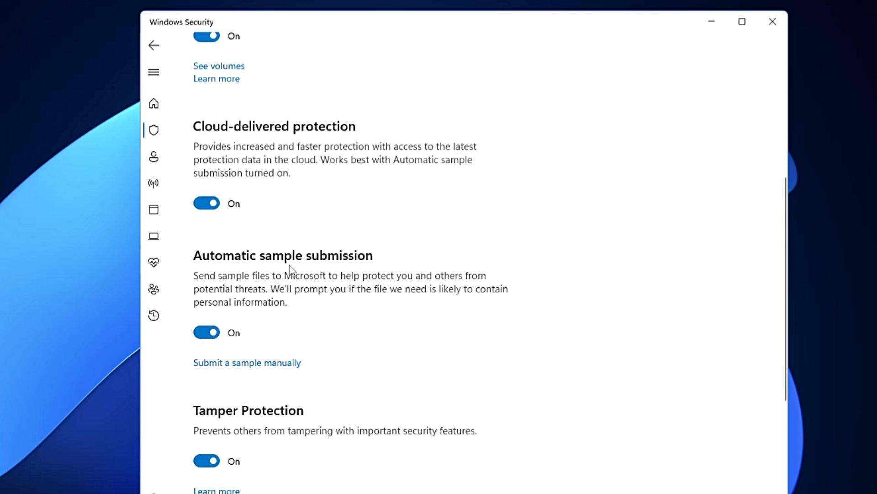
pyautogui.scroll(-3)
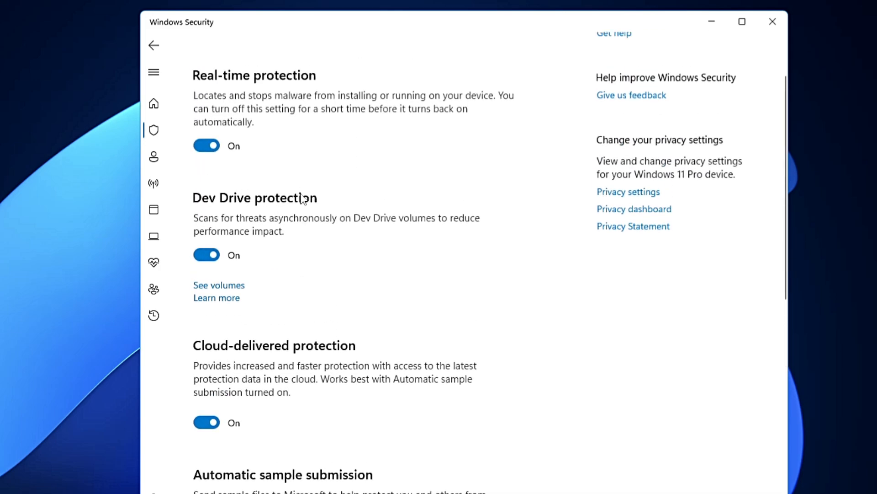
pyautogui.moveTo(245, 396)
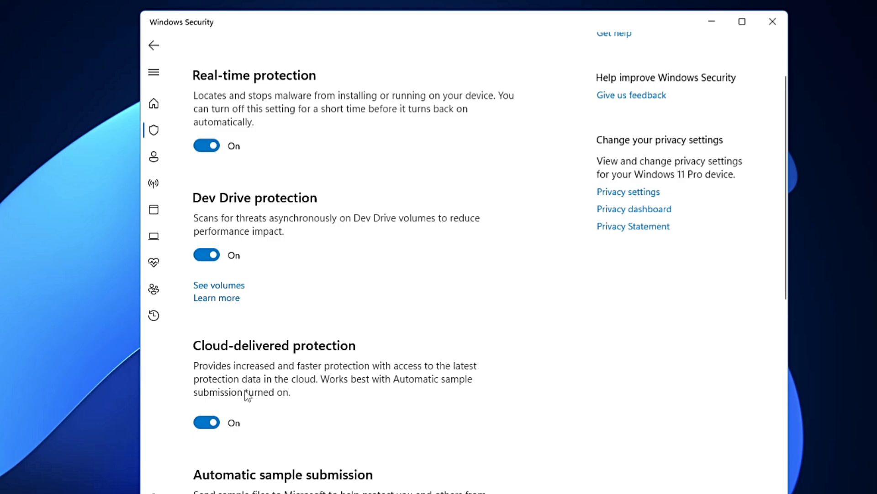
pyautogui.scroll(-3)
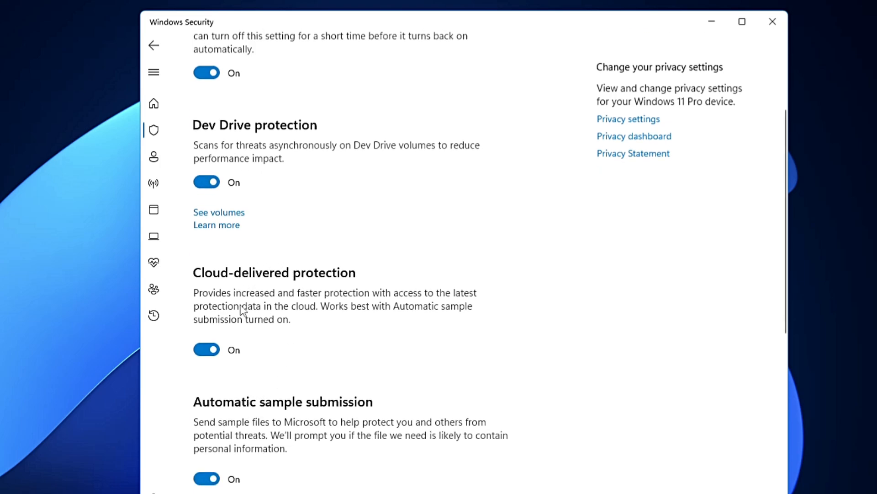
pyautogui.moveTo(261, 385)
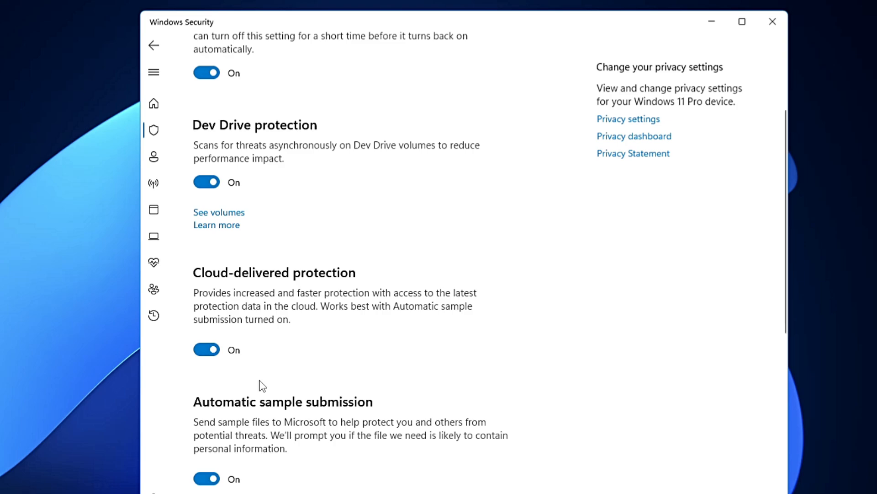
pyautogui.moveTo(219, 128)
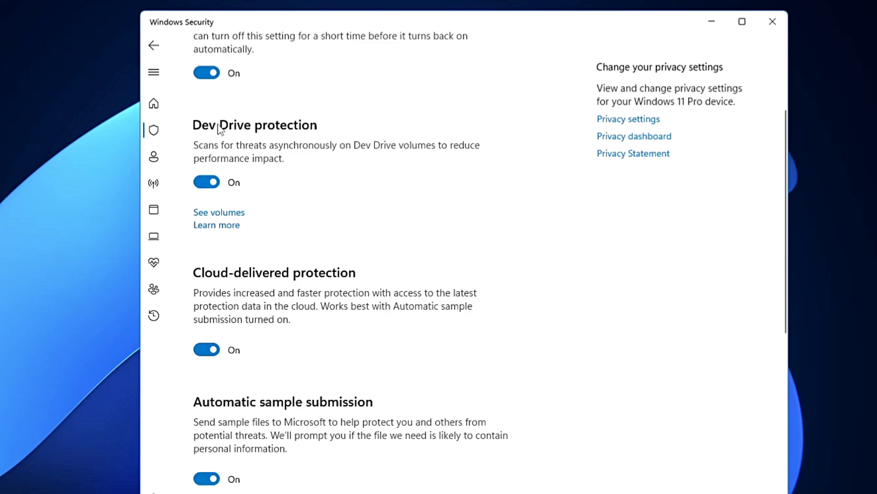
pyautogui.moveTo(246, 250)
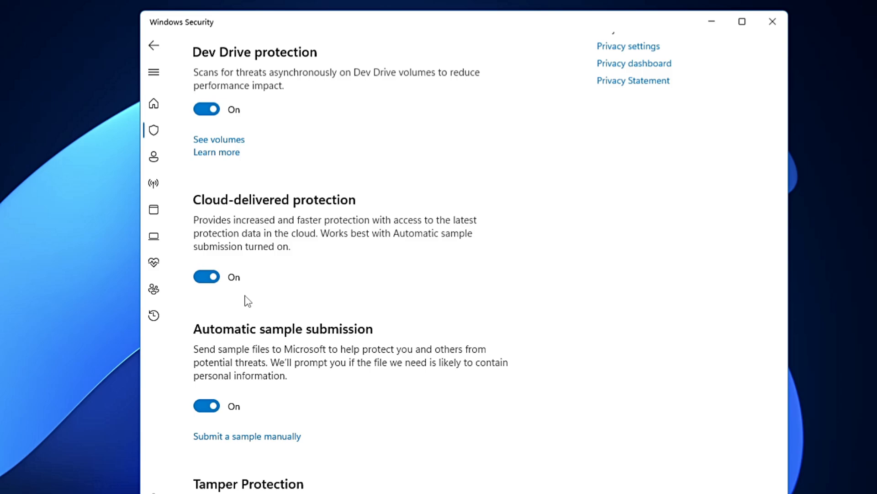
pyautogui.scroll(-3)
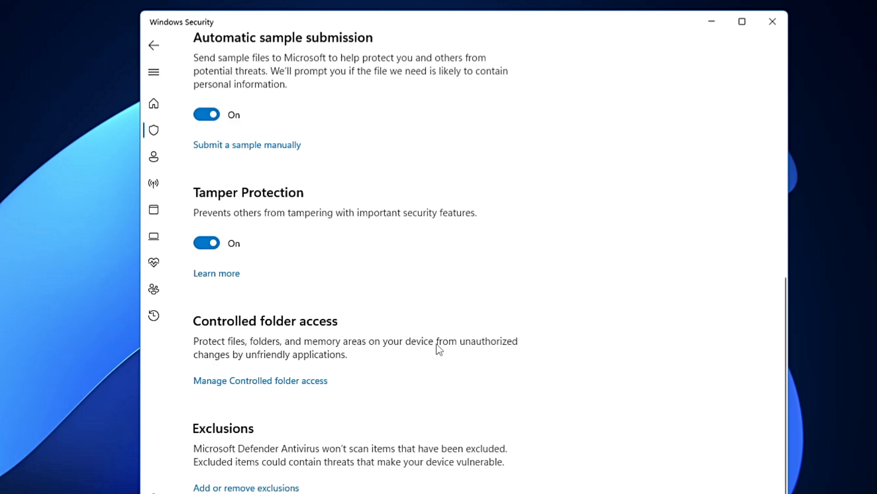
pyautogui.moveTo(266, 366)
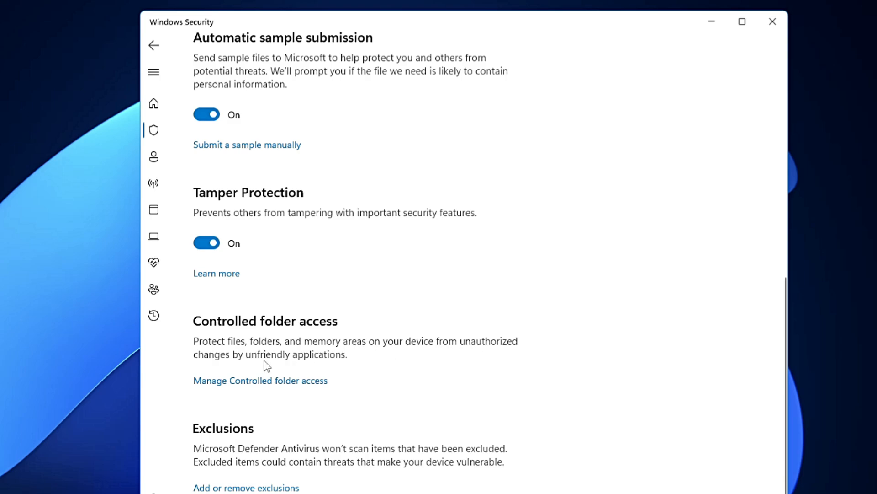
pyautogui.moveTo(214, 395)
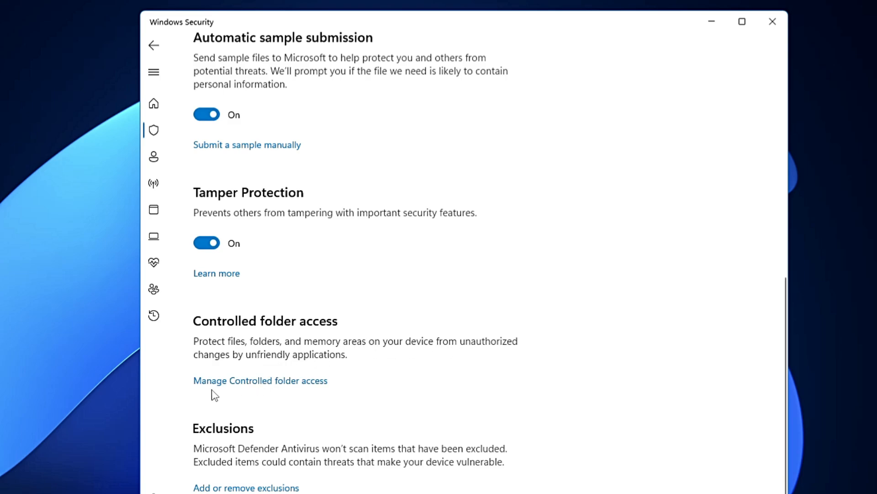
# - Check Controlled folder access is On, then return to the taskbar search
pyautogui.click(260, 380)
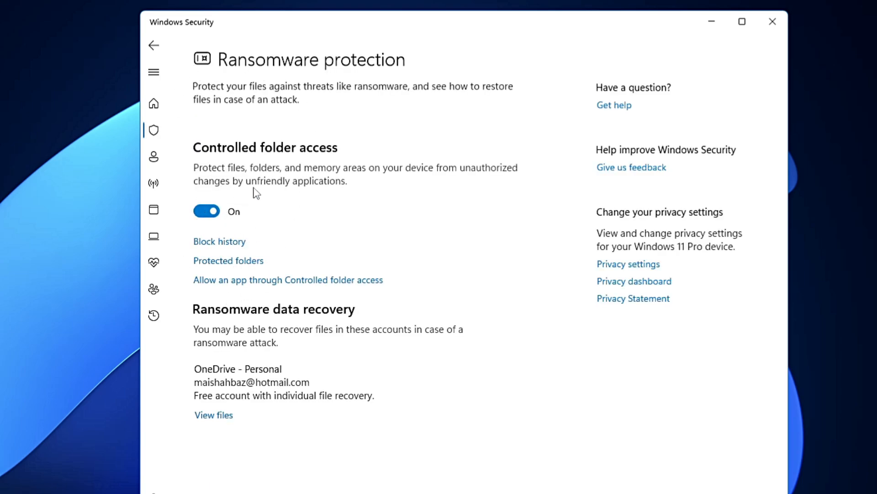
pyautogui.moveTo(250, 193)
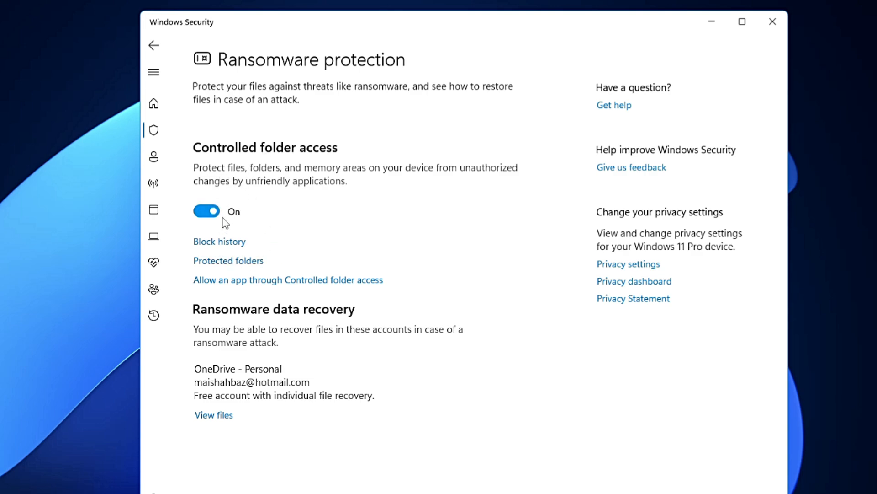
pyautogui.moveTo(206, 222)
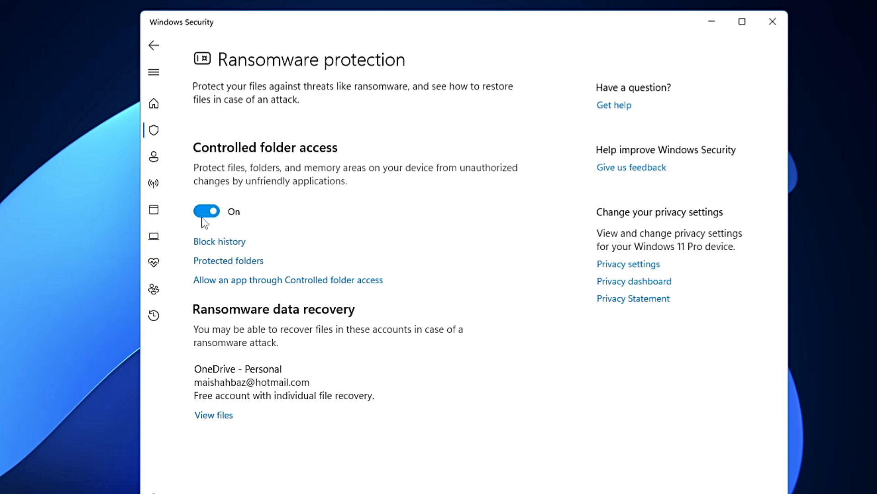
pyautogui.click(407, 483)
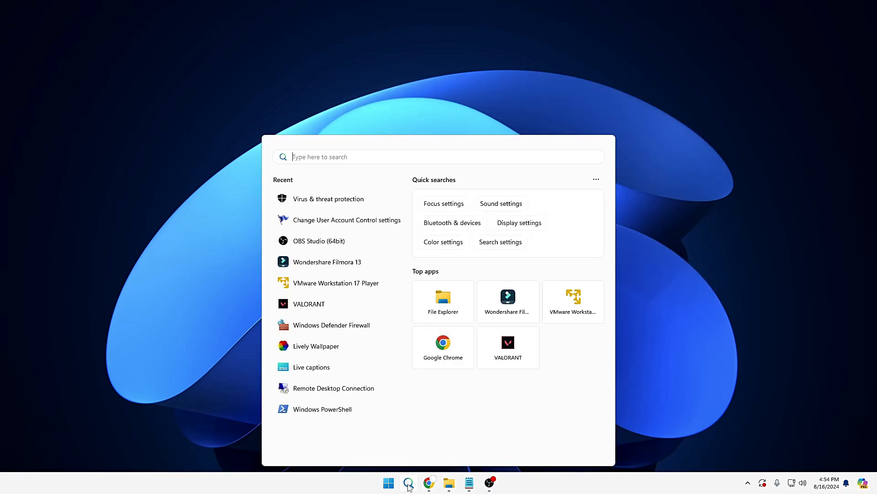
# - Search 'fire', open Windows Defender Firewall and view the turn firewall on or off page
pyautogui.write('firewall')
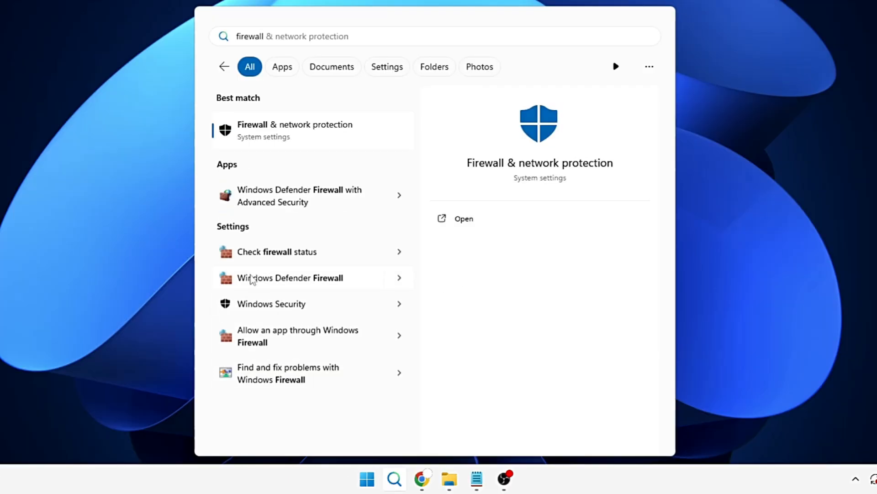
pyautogui.moveTo(308, 283)
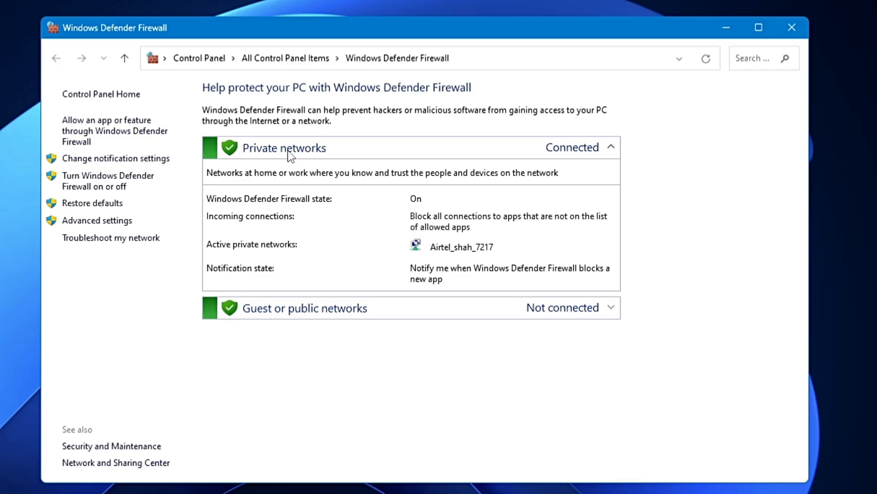
pyautogui.moveTo(115, 158)
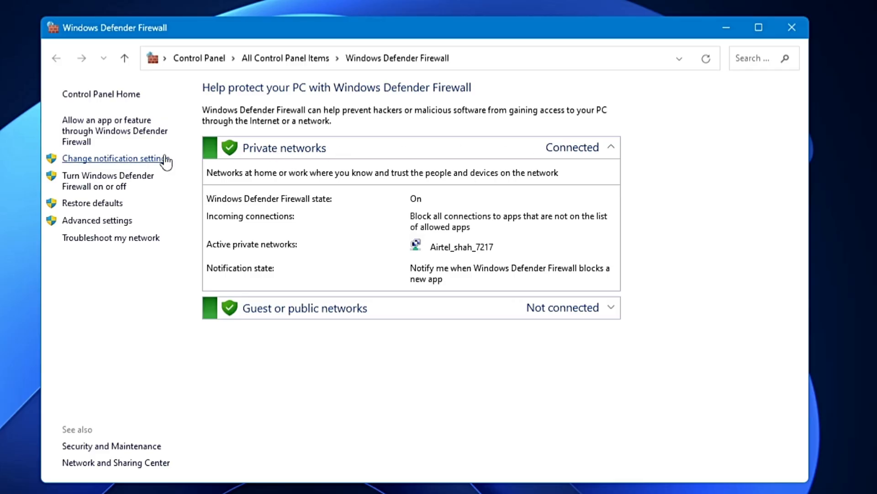
pyautogui.moveTo(564, 153)
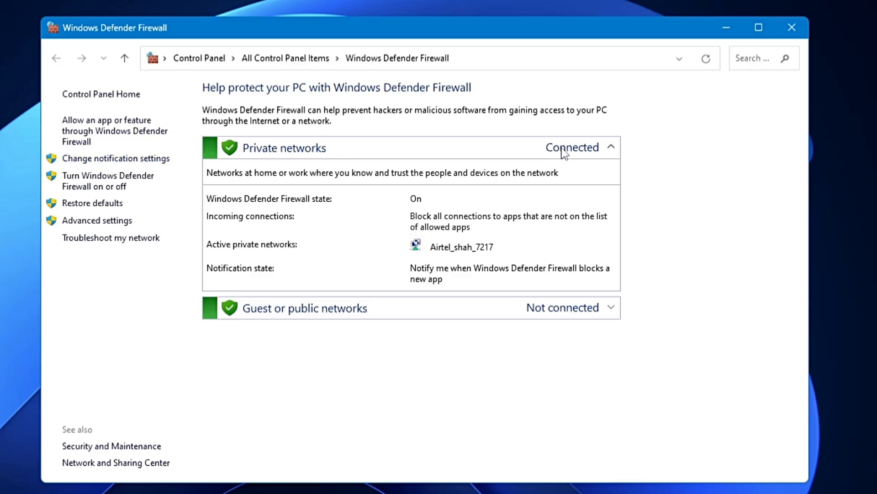
pyautogui.moveTo(109, 180)
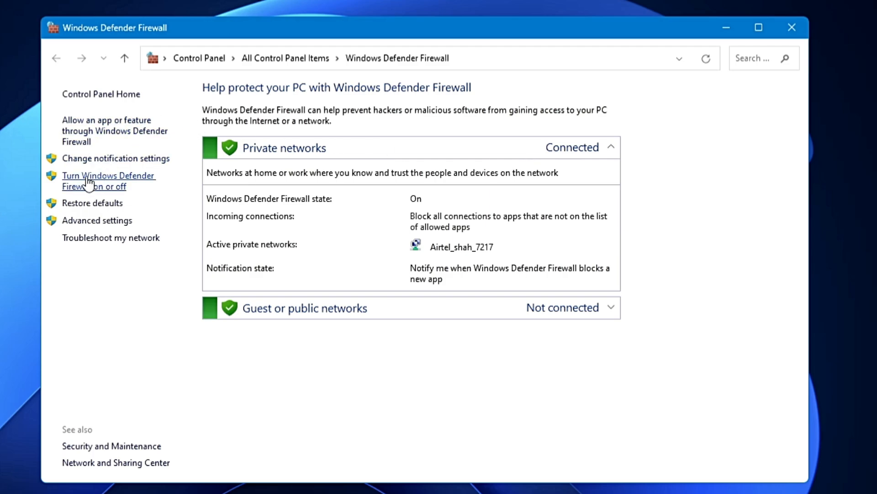
pyautogui.moveTo(84, 193)
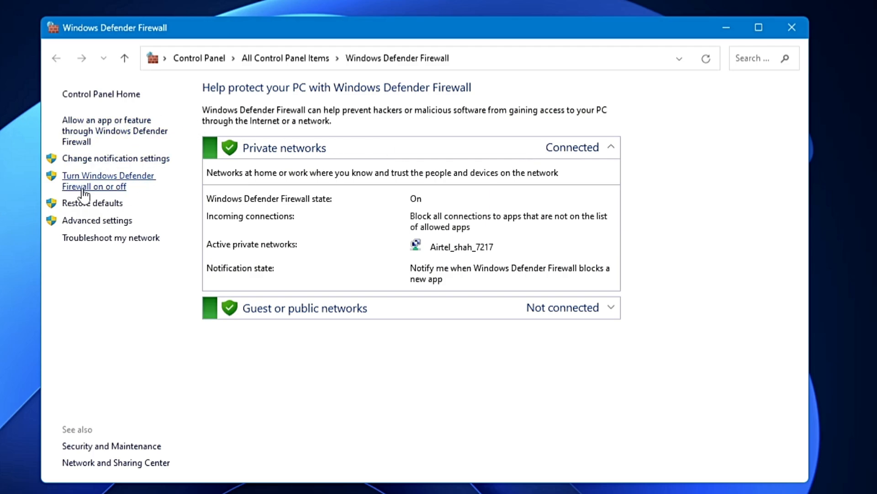
pyautogui.click(95, 180)
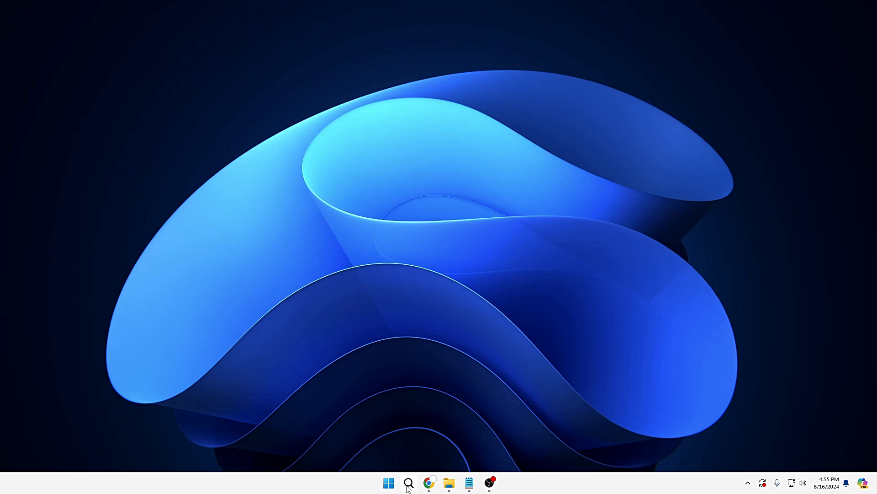
# - Search 'update' to reach the Windows Update settings page
pyautogui.click(409, 482)
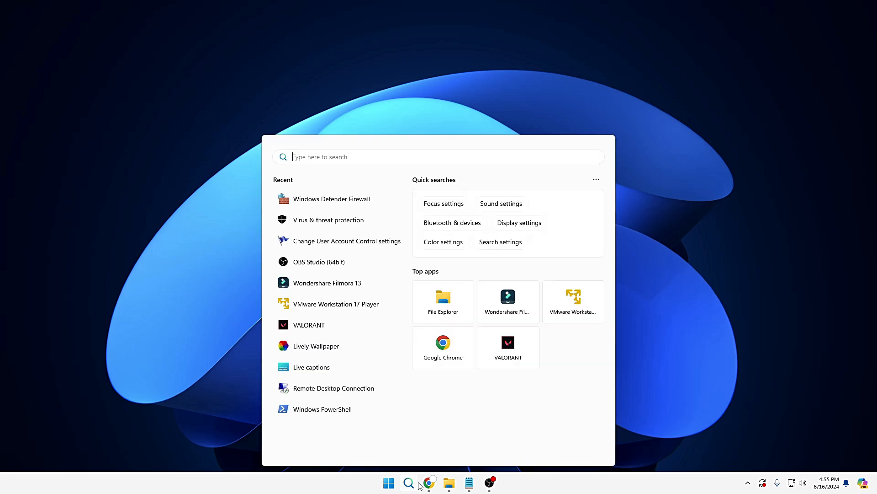
pyautogui.write('update')
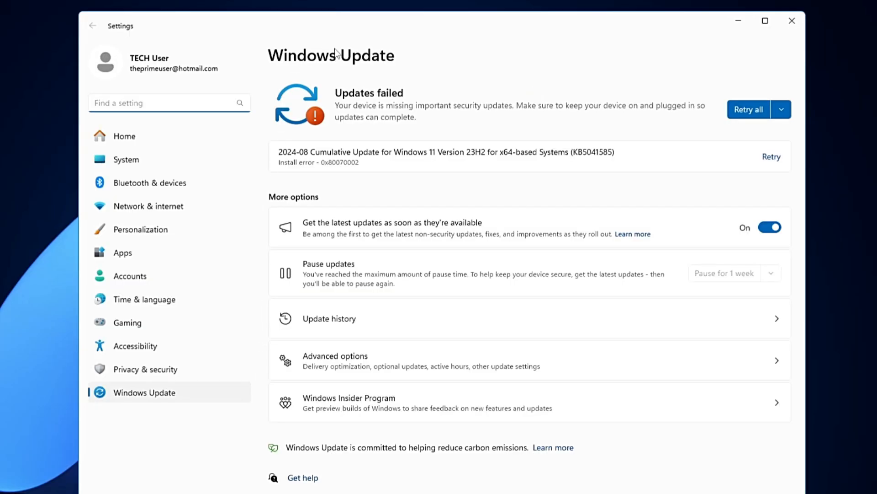
pyautogui.moveTo(520, 158)
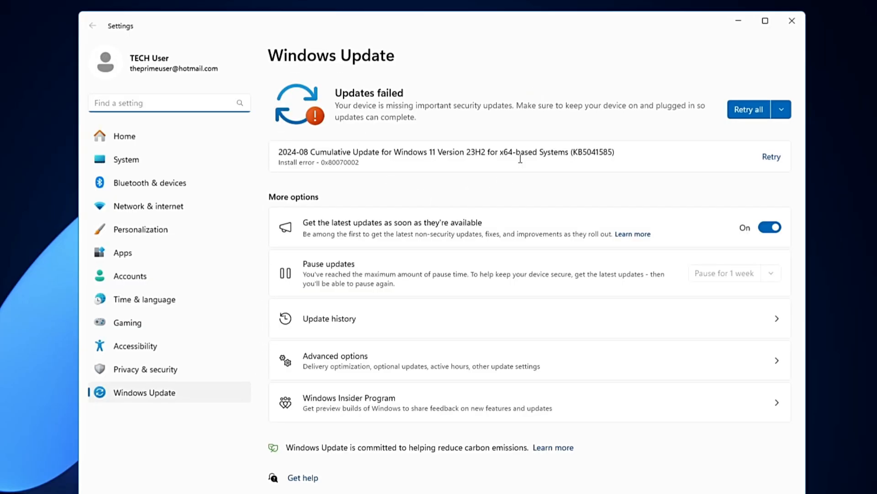
pyautogui.moveTo(485, 178)
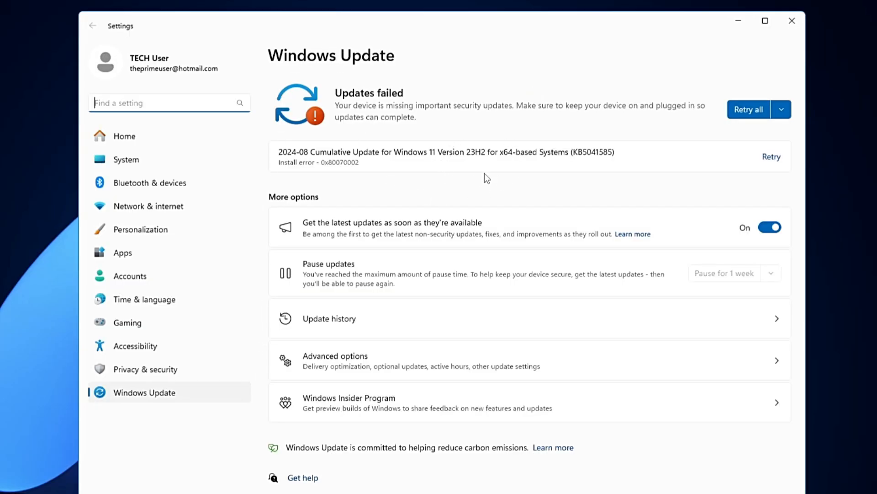
pyautogui.moveTo(718, 146)
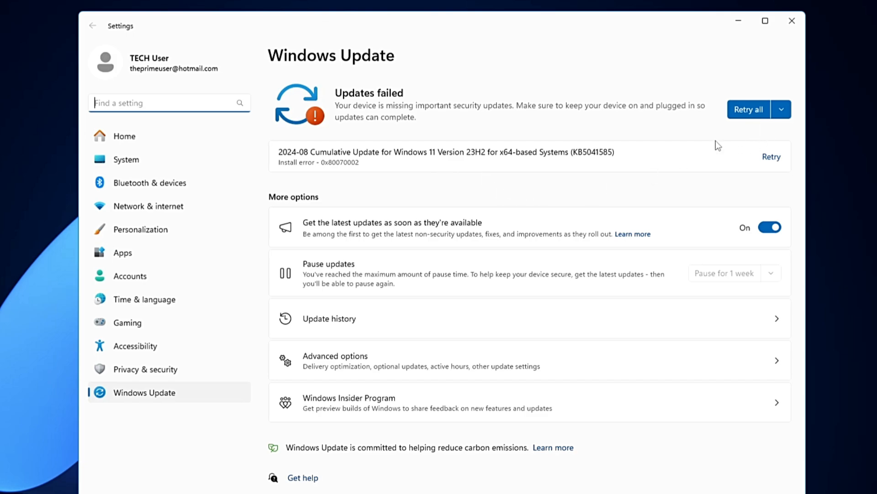
pyautogui.moveTo(356, 203)
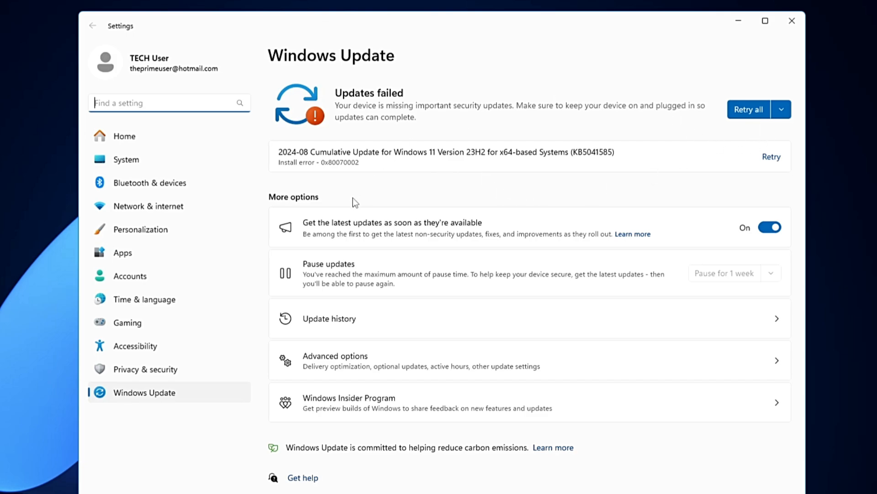
pyautogui.moveTo(301, 208)
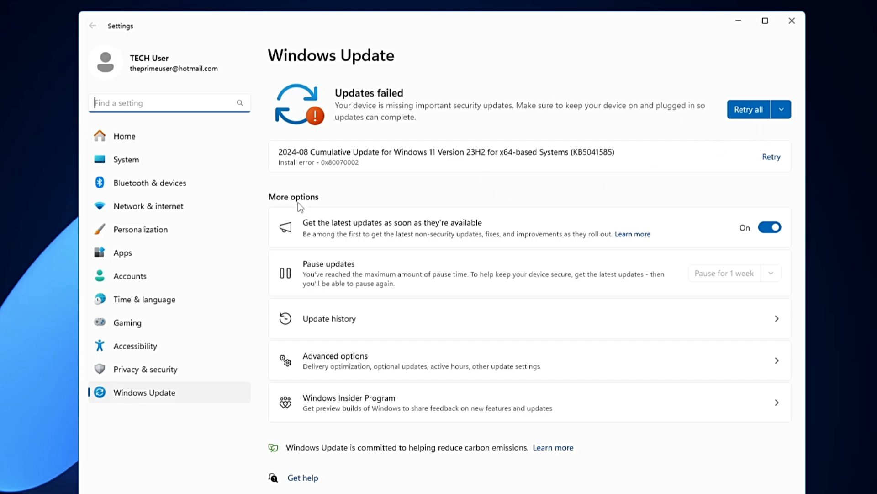
pyautogui.moveTo(458, 234)
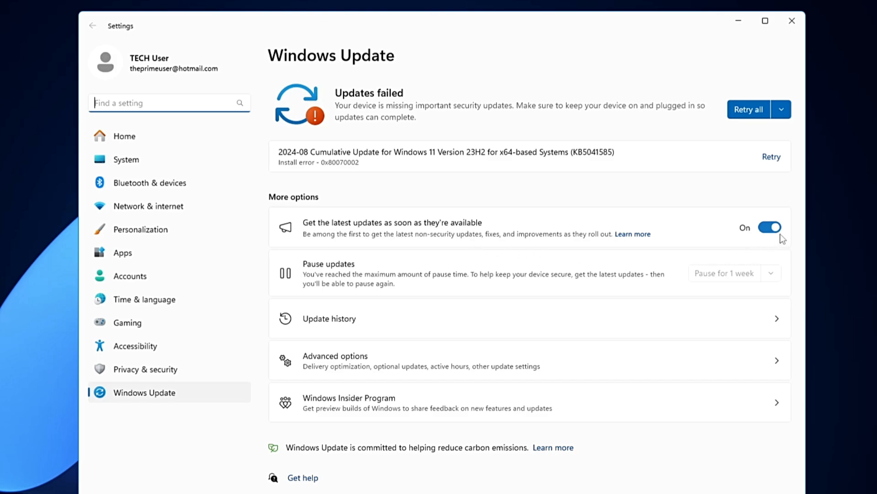
pyautogui.moveTo(777, 231)
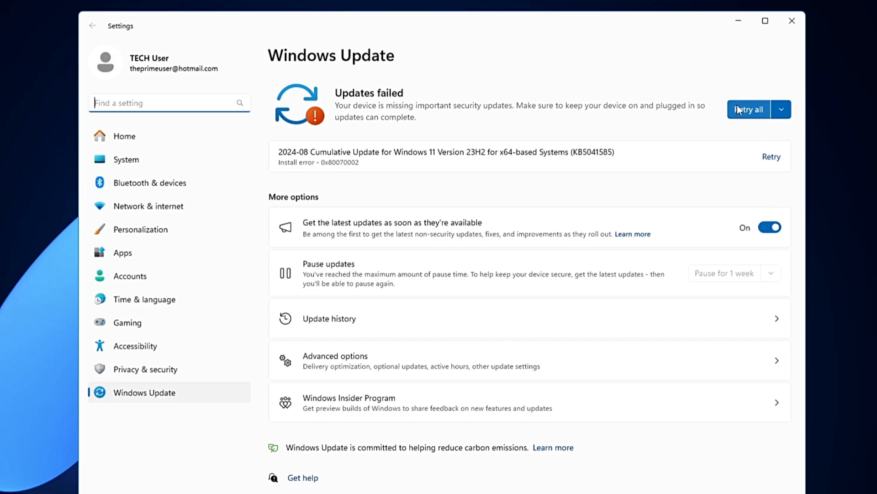
pyautogui.moveTo(459, 134)
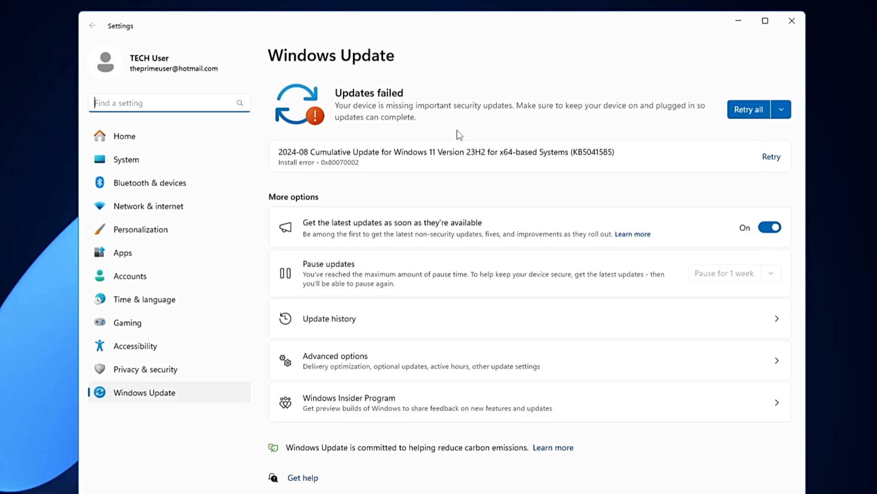